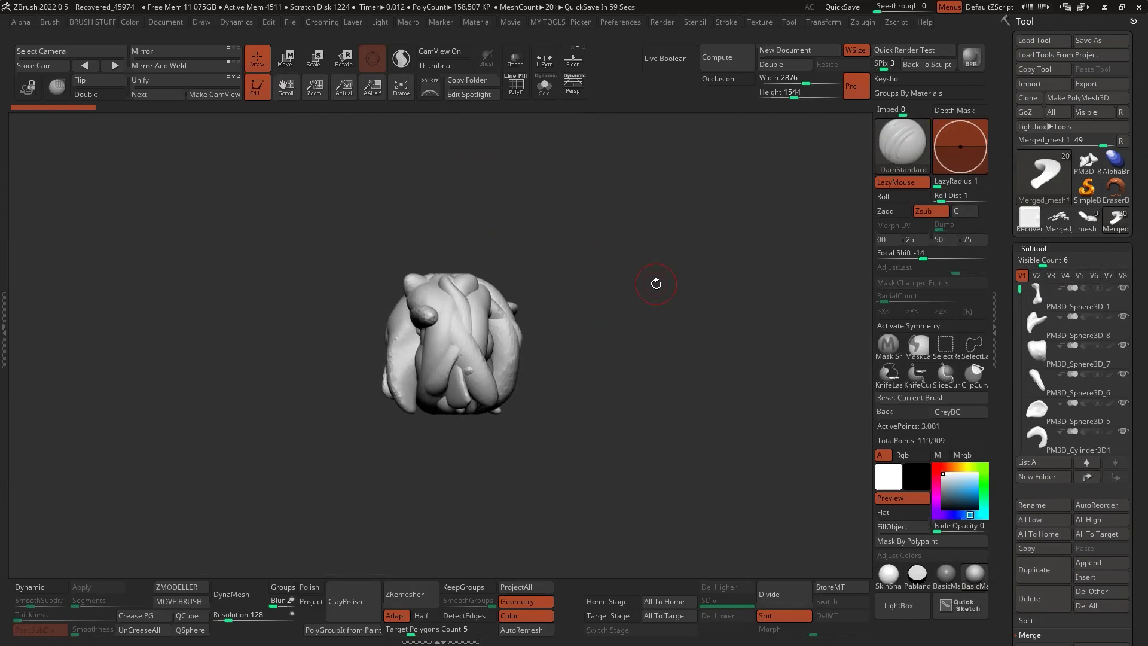
{"action": "mouse_move", "coordinate": [633, 217]}
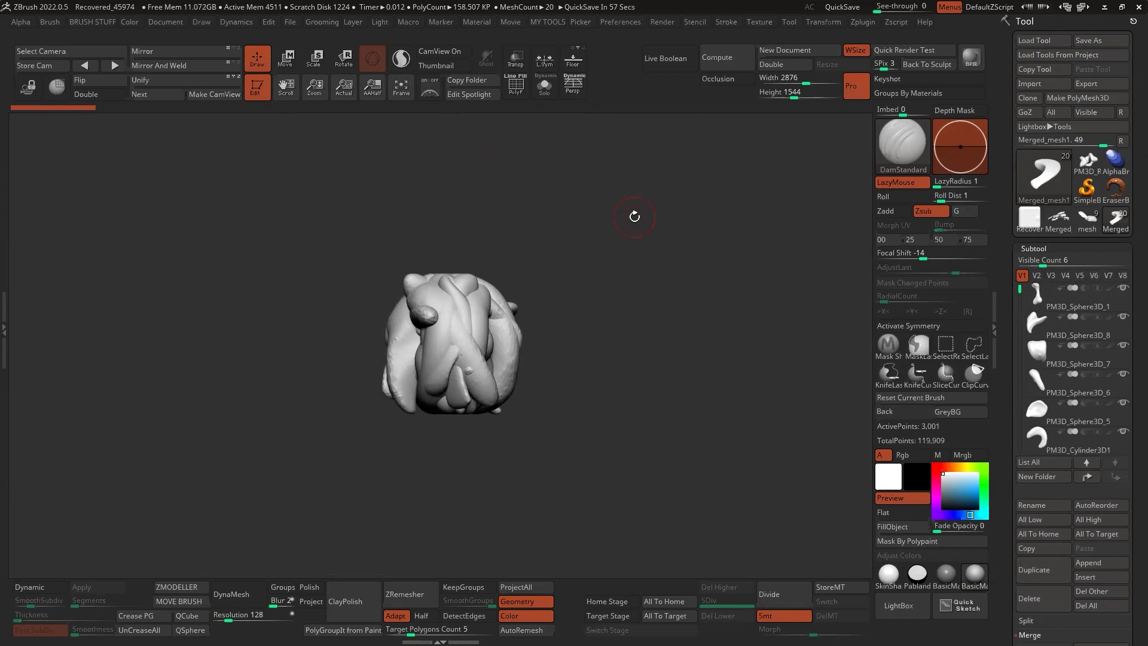
{"action": "mouse_move", "coordinate": [631, 258]}
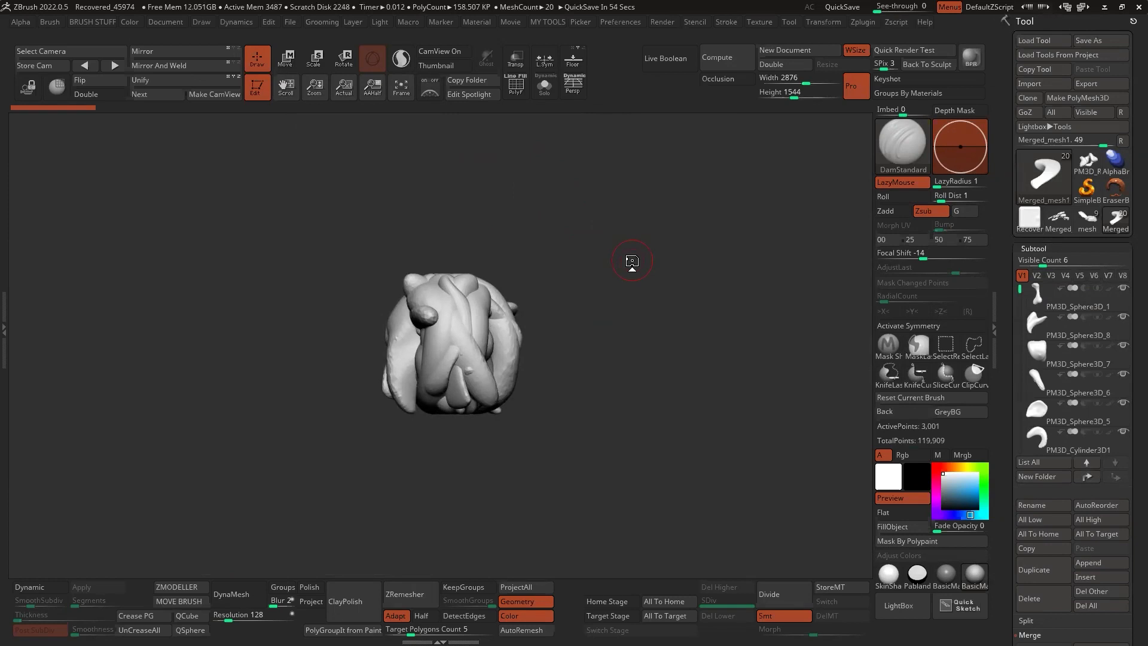
{"action": "mouse_move", "coordinate": [602, 269]}
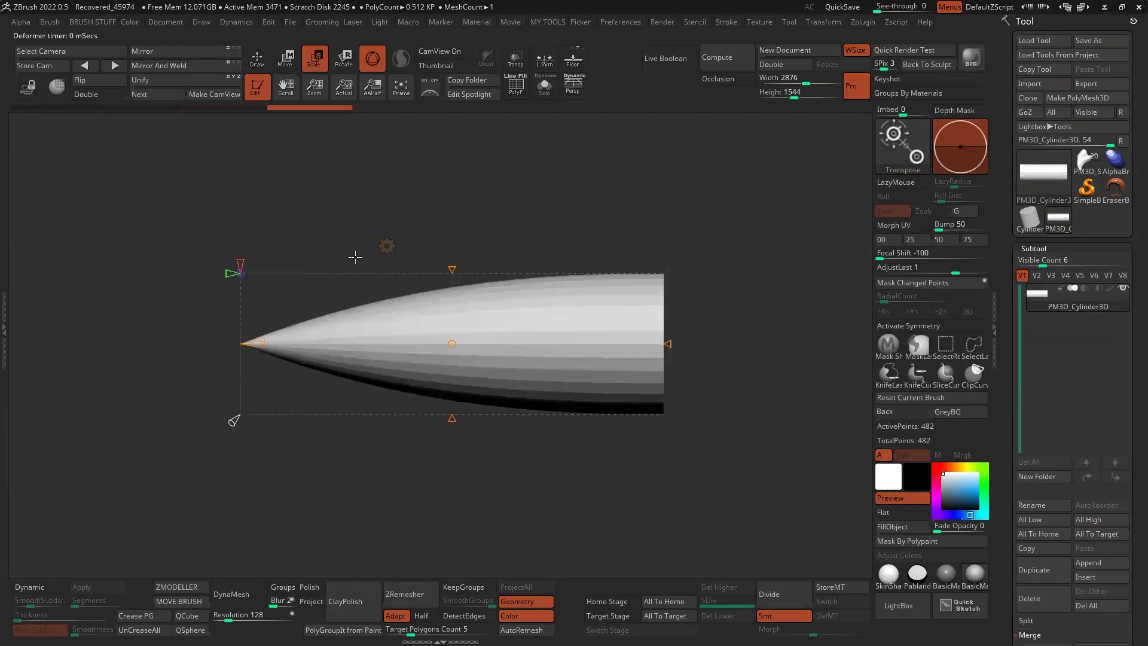
- Apply a Bend deformer from the Gizmo to curve the cylinder into a horn, then return to Draw mode
{"action": "left_click", "coordinate": [256, 58]}
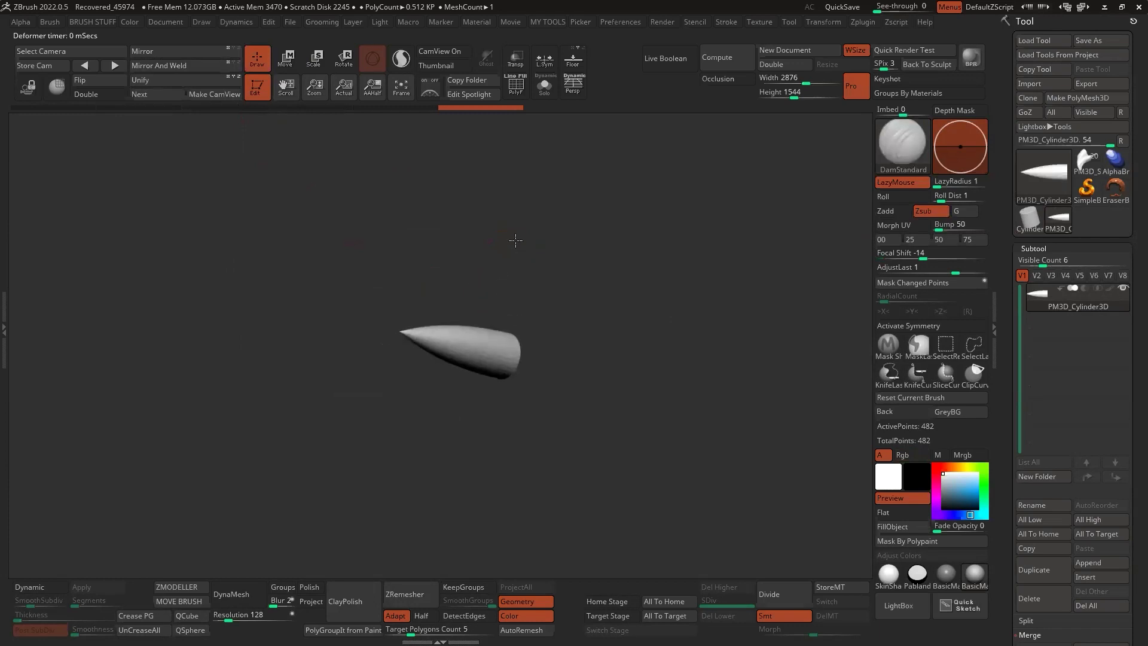
{"action": "left_click", "coordinate": [314, 59]}
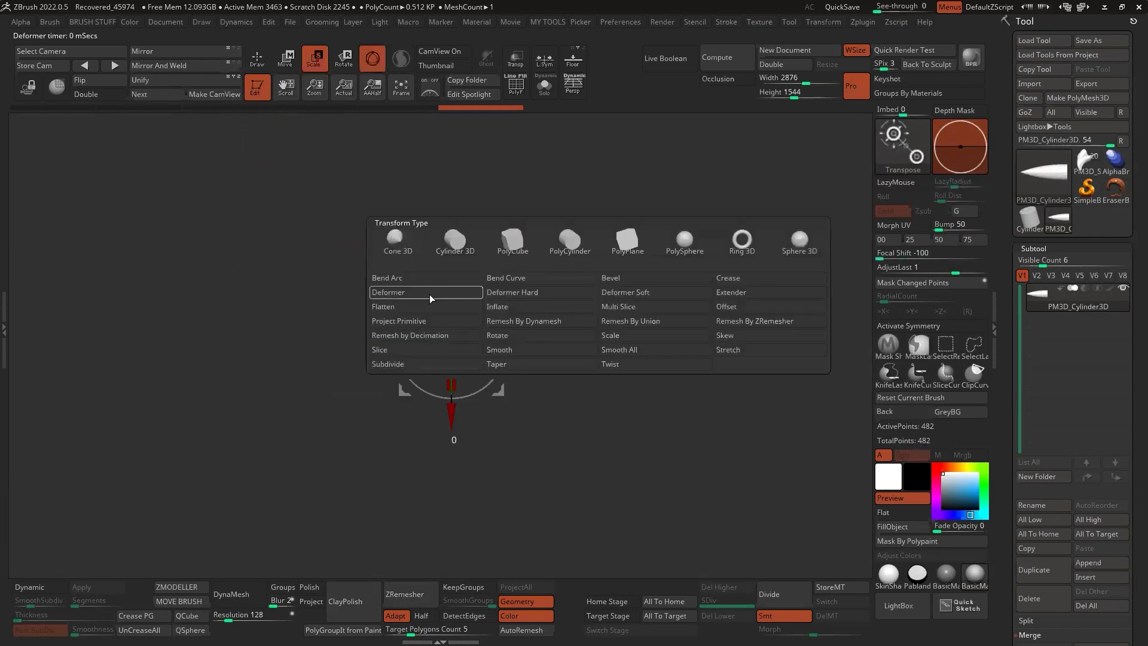
{"action": "left_click", "coordinate": [389, 292]}
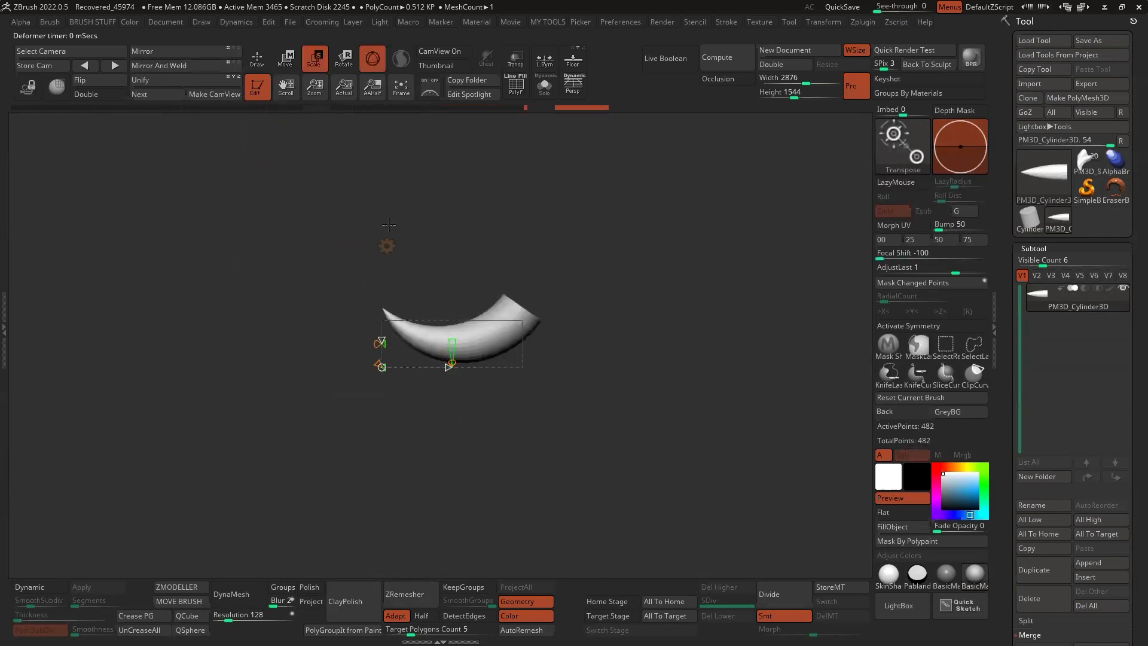
{"action": "left_click", "coordinate": [256, 58]}
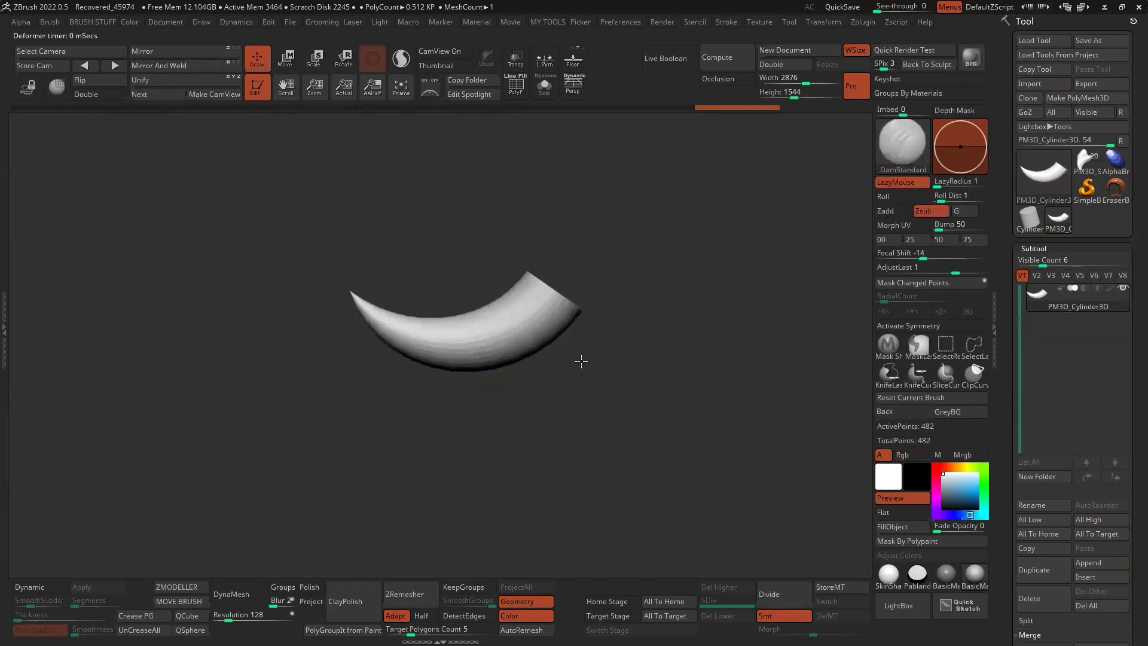
- Run Brush > Create > Create InsertMesh on the curved horn mesh
{"action": "left_click", "coordinate": [902, 146]}
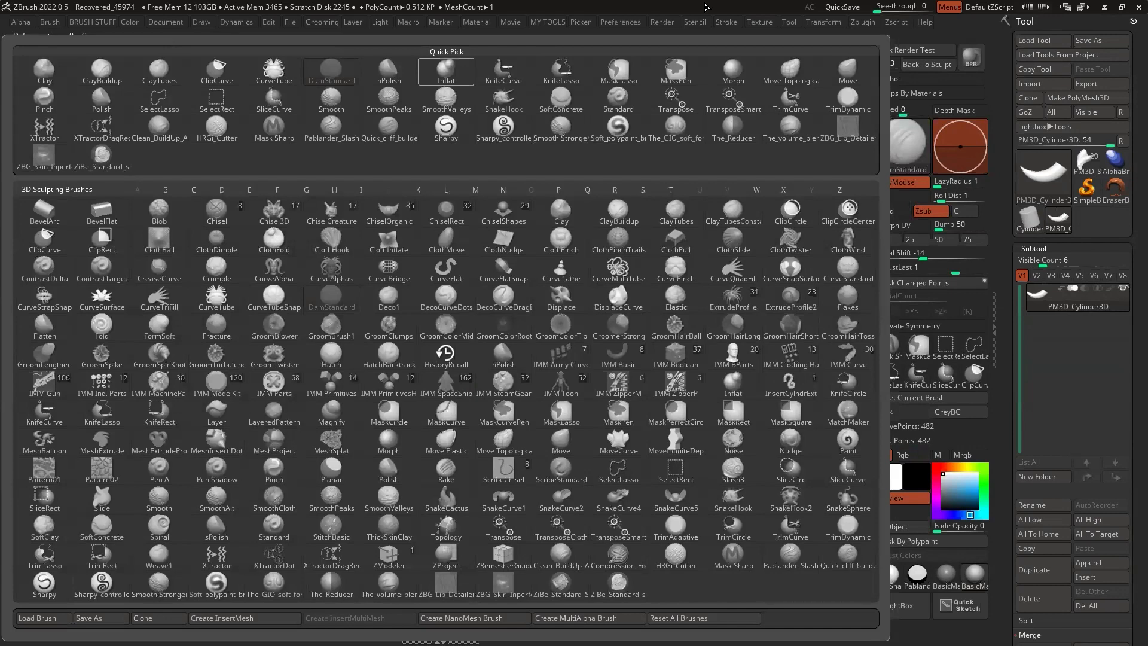
{"action": "left_click", "coordinate": [444, 71]}
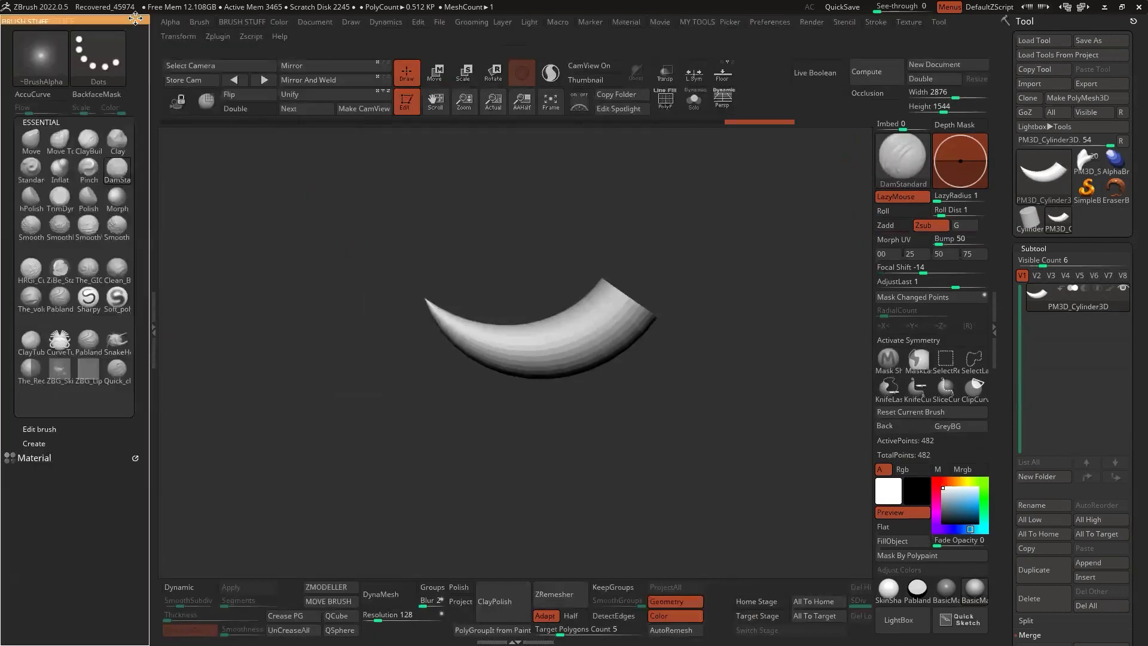
{"action": "left_click", "coordinate": [199, 21]}
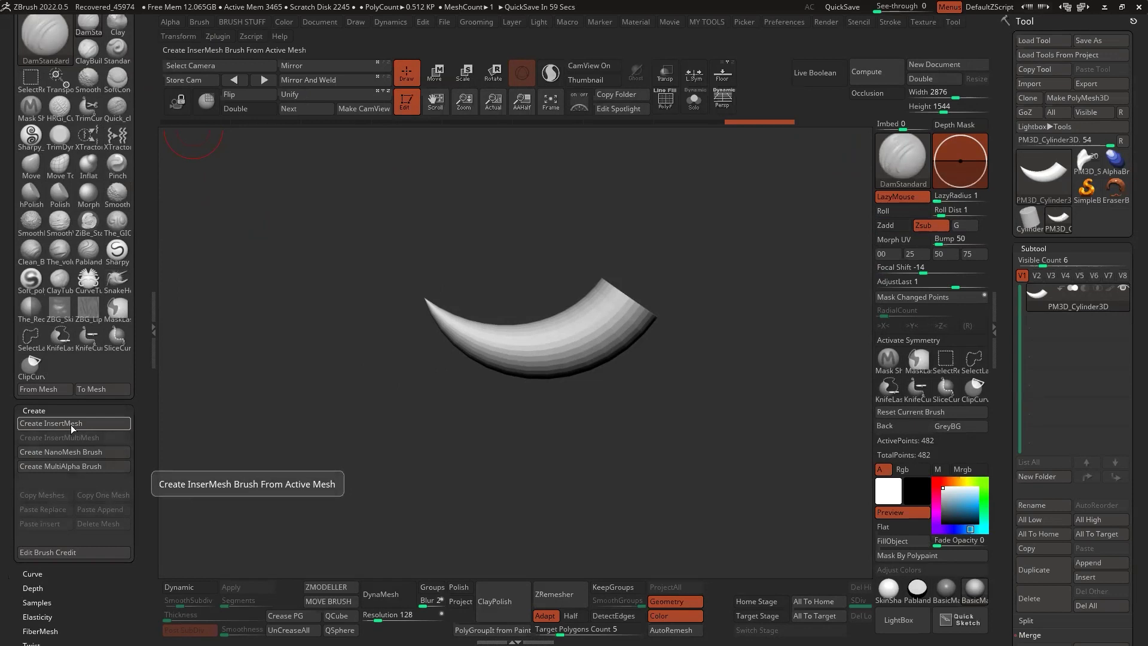
{"action": "left_click", "coordinate": [50, 423]}
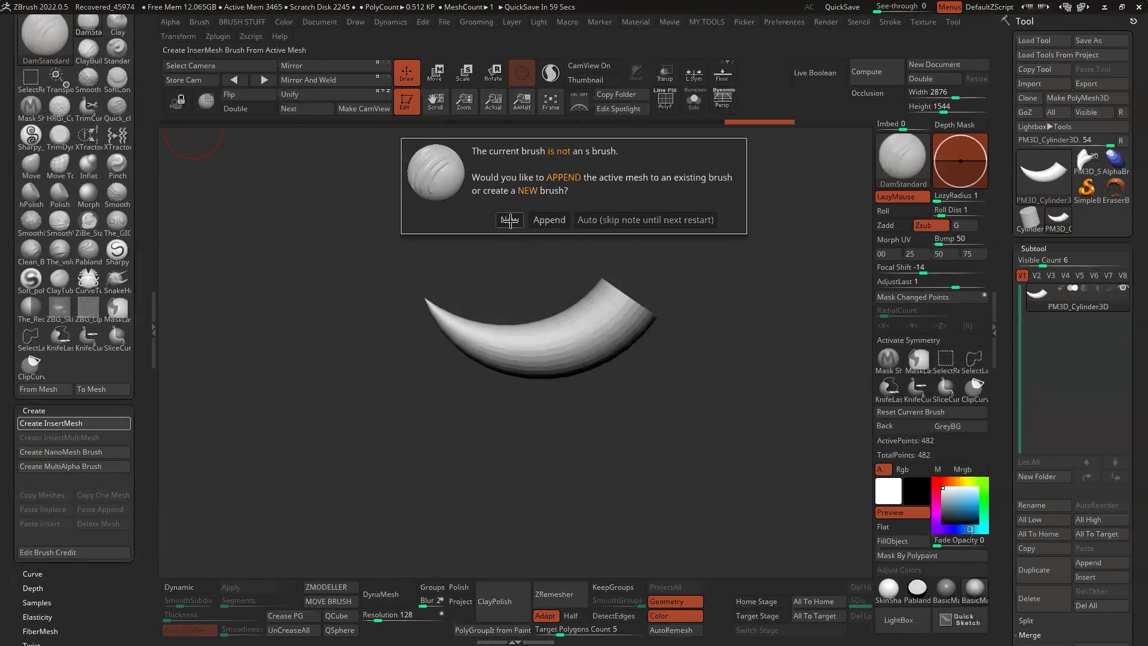
- Choose New to make a fresh InsertMesh brush from the horn and draw a test horn on the model
{"action": "left_click", "coordinate": [509, 220]}
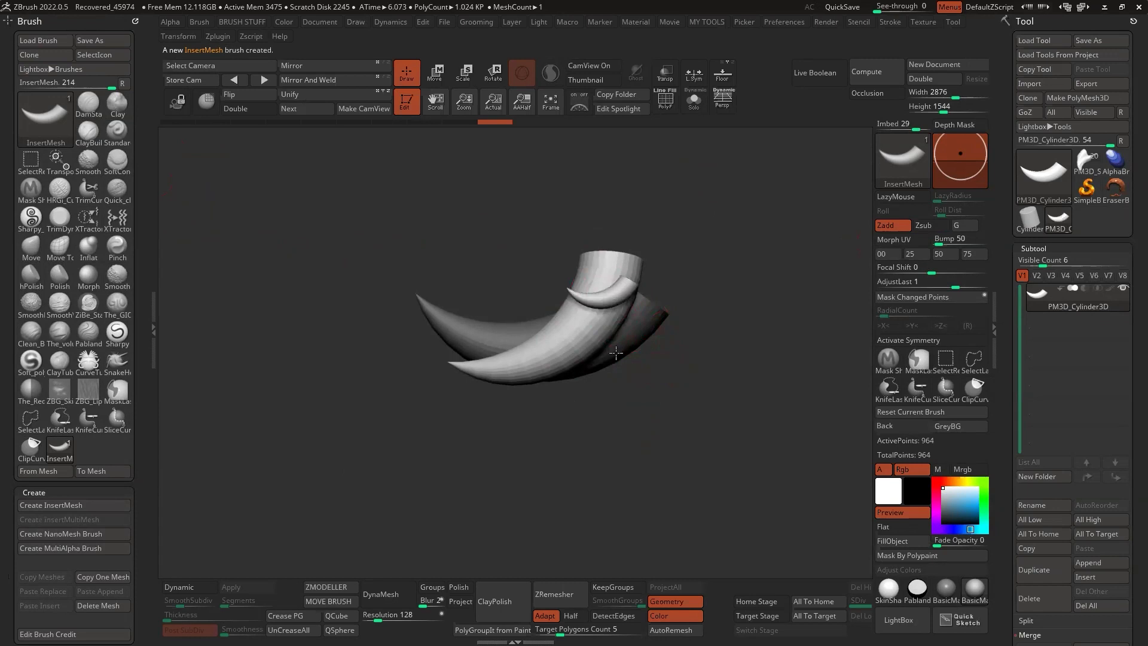
{"action": "left_click_drag", "start_coordinate": [615, 352], "coordinate": [545, 402]}
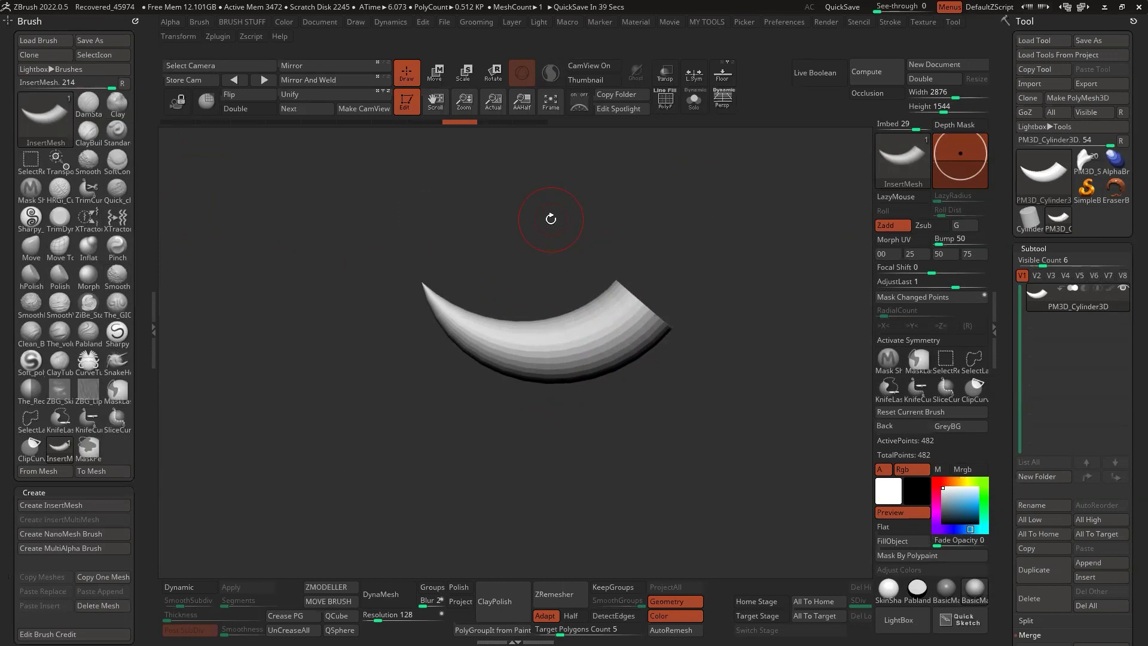
{"action": "mouse_move", "coordinate": [648, 226]}
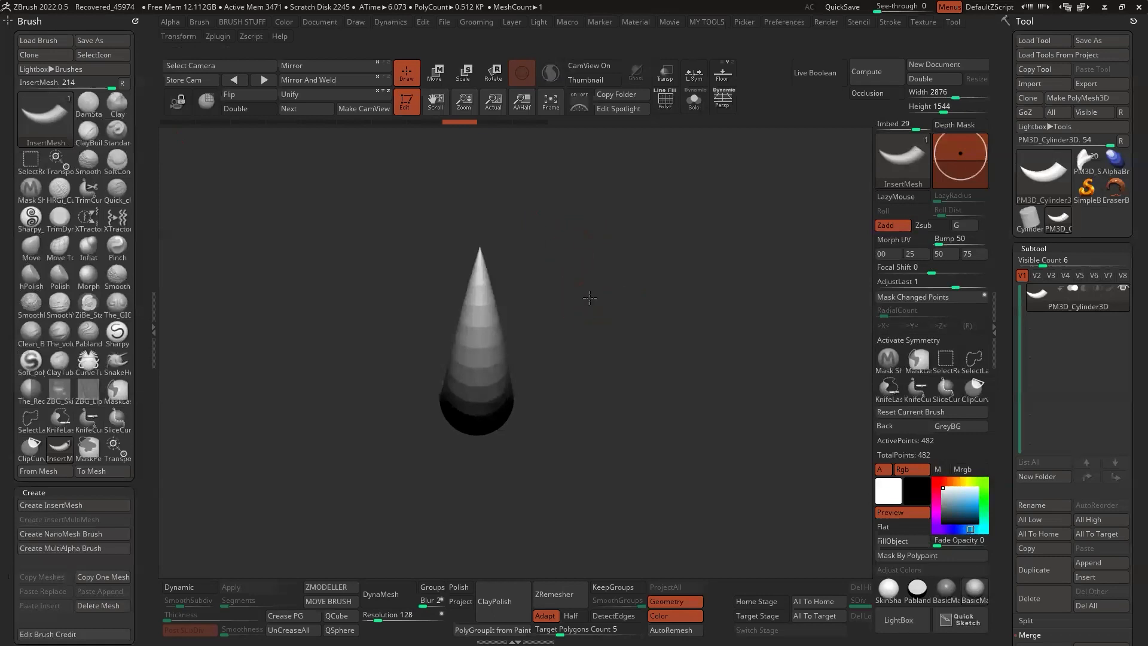
{"action": "mouse_move", "coordinate": [902, 159]}
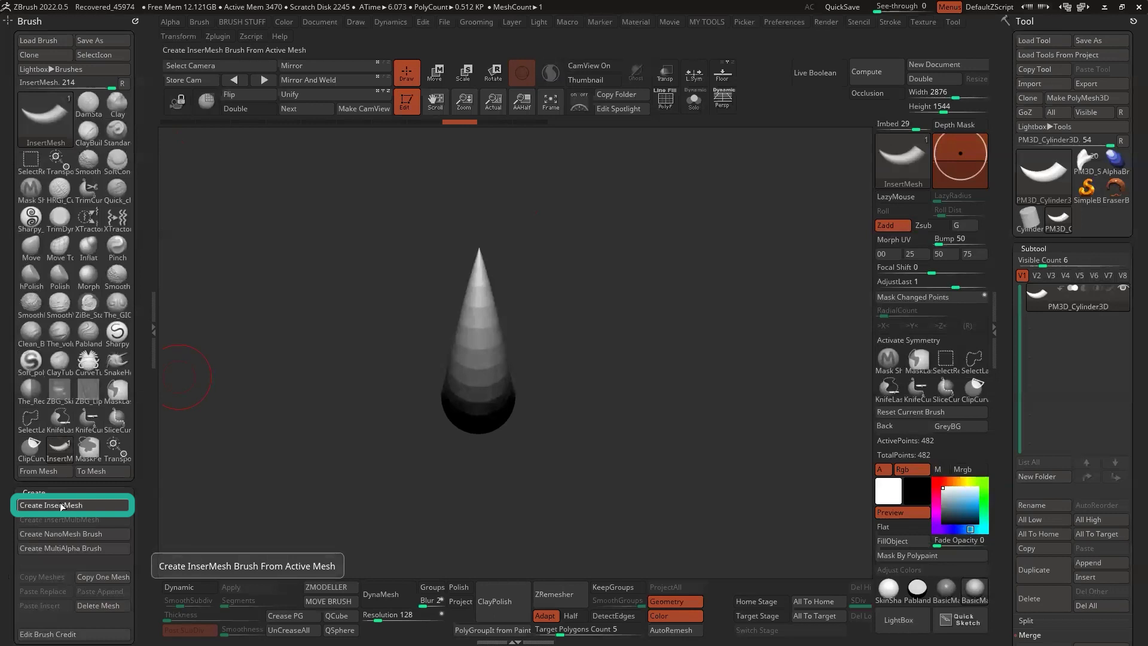
- Create InsertMesh again and choose Append to add the current mesh to the existing brush
{"action": "left_click", "coordinate": [50, 504]}
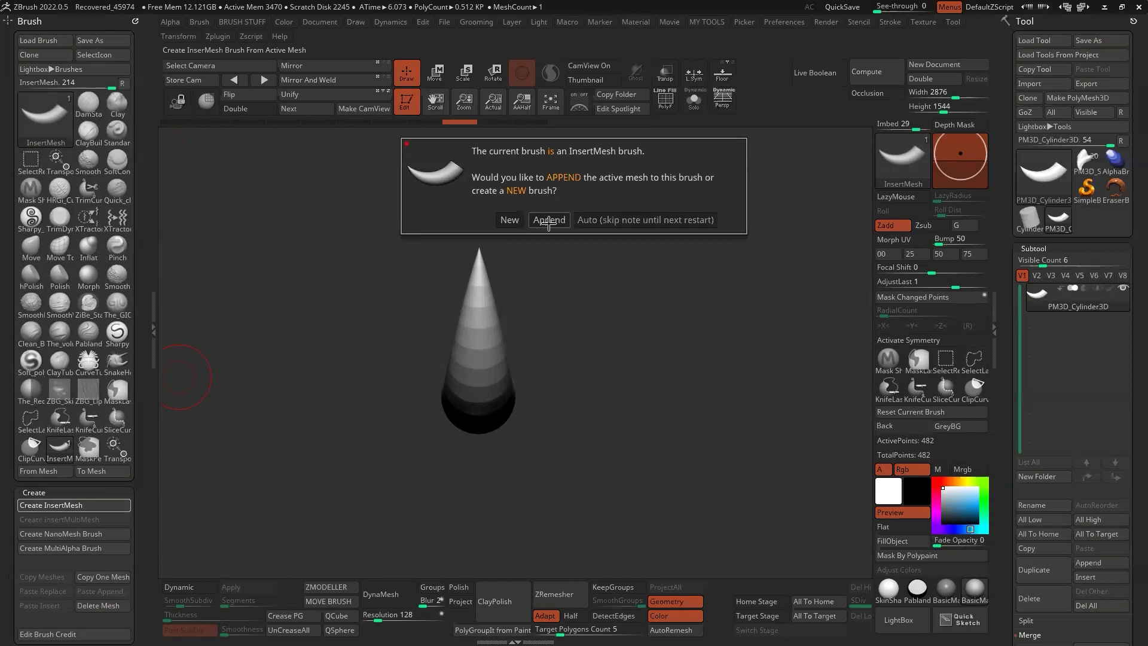
{"action": "left_click", "coordinate": [548, 220]}
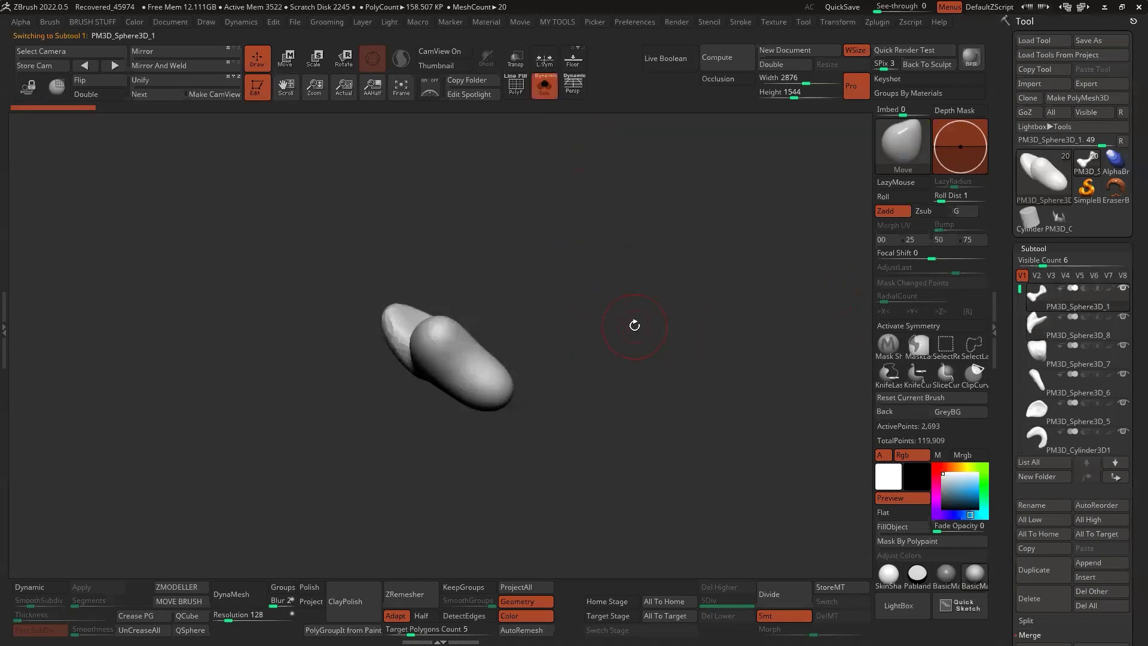
- Switch between subtools in Solo mode to inspect individual abstract pieces
{"action": "left_click", "coordinate": [315, 58]}
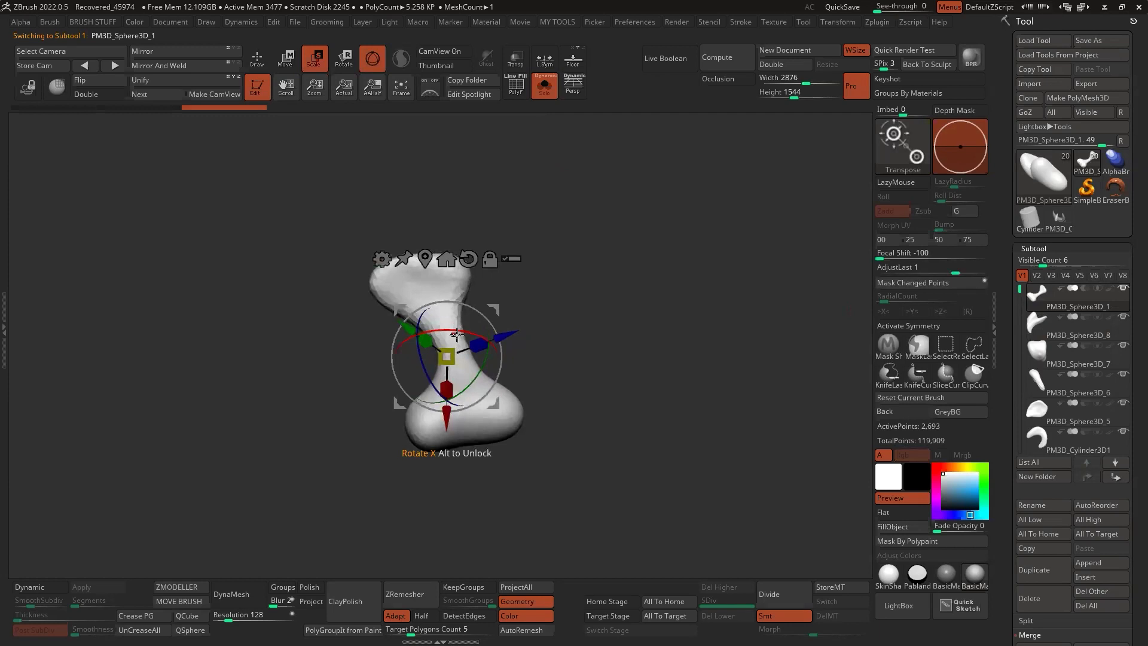
{"action": "left_click", "coordinate": [1078, 350]}
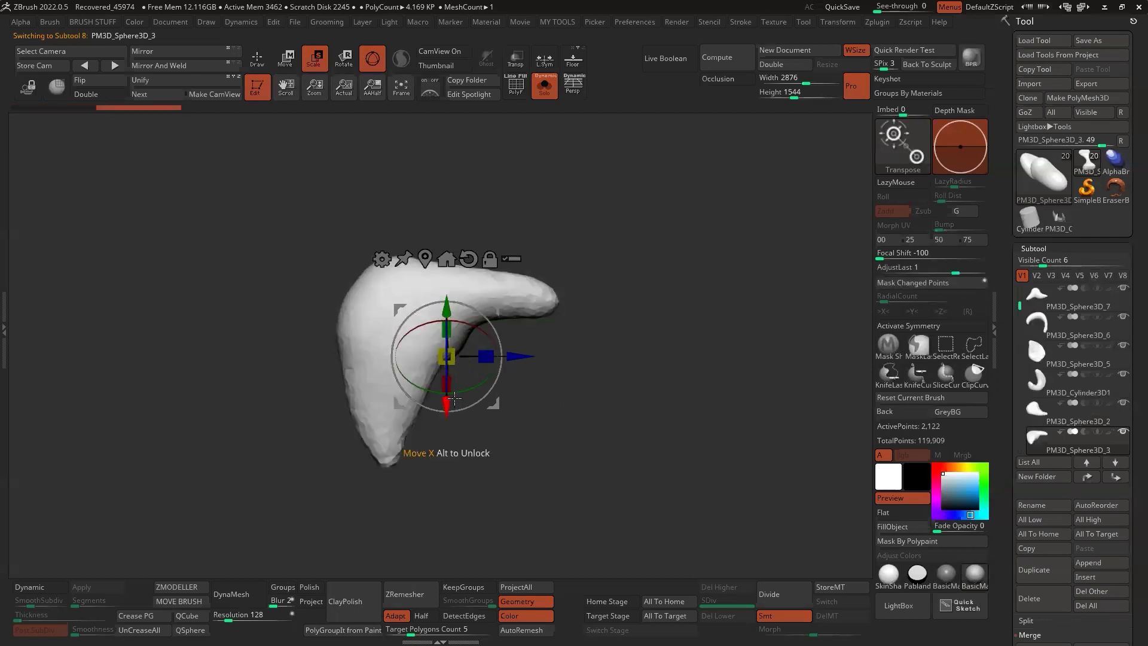
{"action": "left_click", "coordinate": [257, 58]}
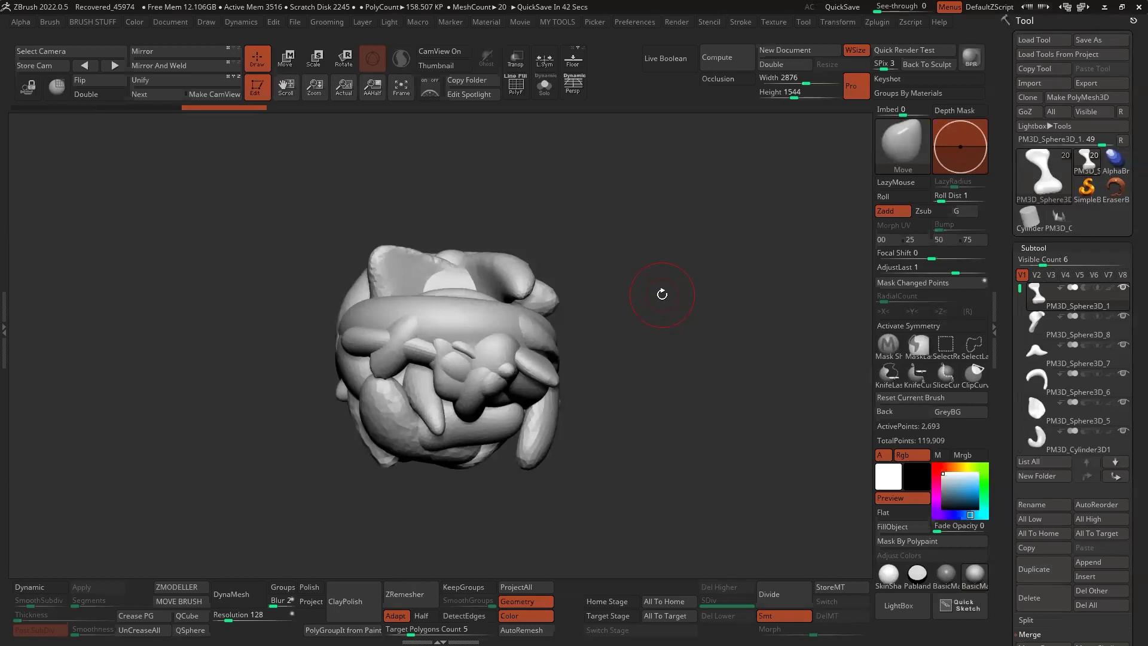
{"action": "mouse_move", "coordinate": [725, 254]}
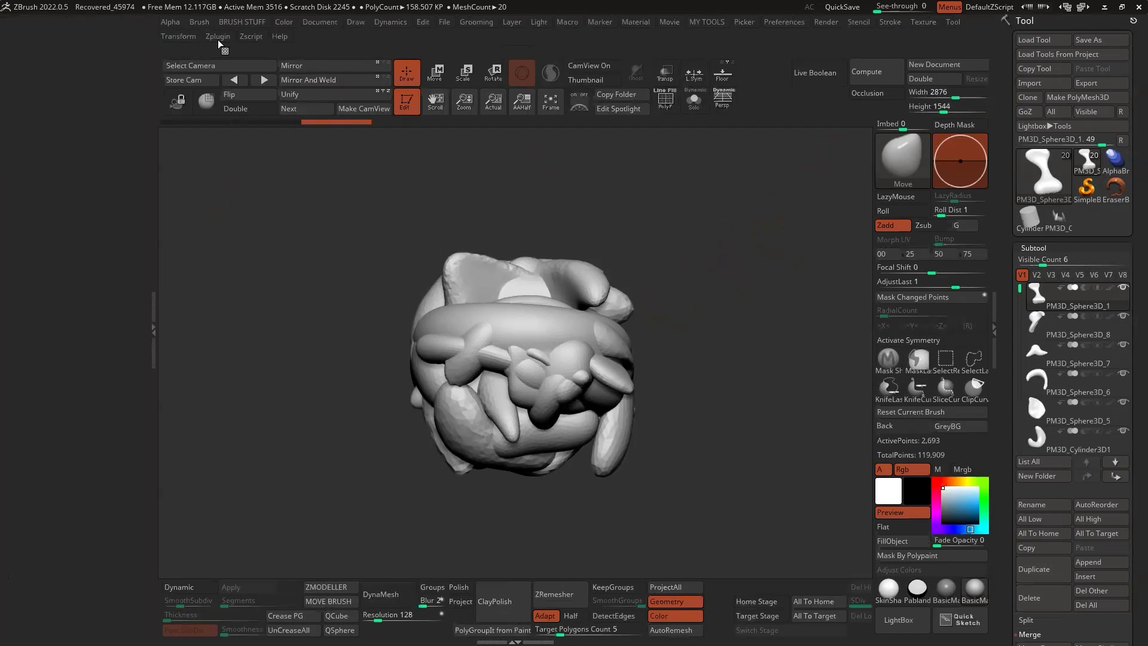
- Dock the Zplugin menu in the left tray and expand Decimation Master
{"action": "left_click", "coordinate": [218, 36]}
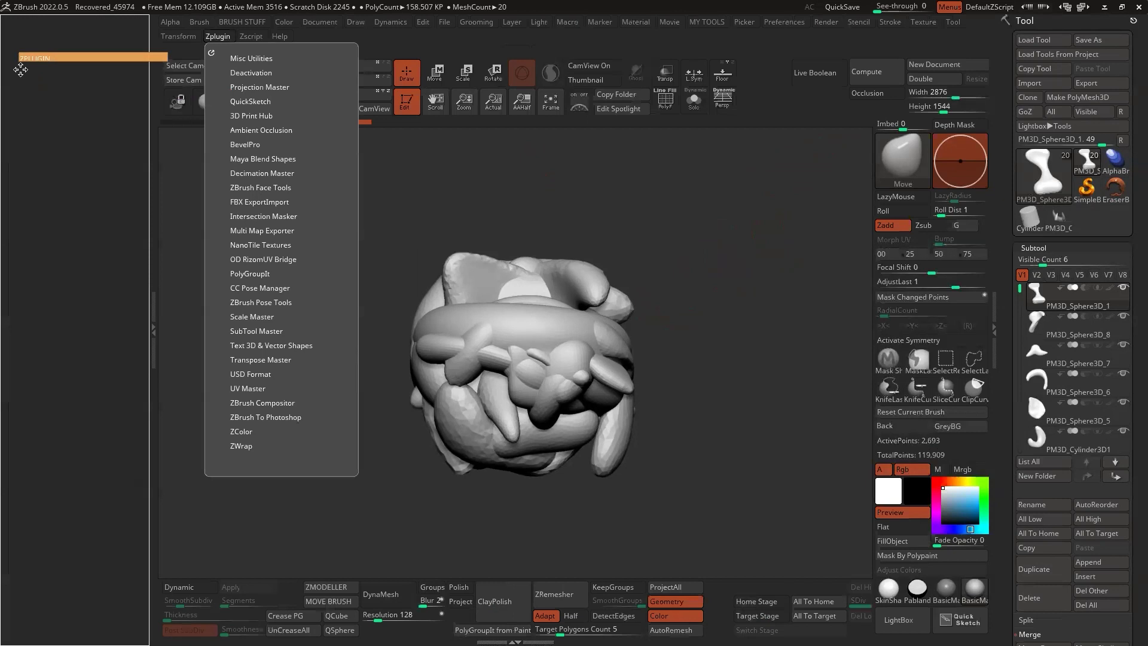
{"action": "left_click", "coordinate": [217, 36]}
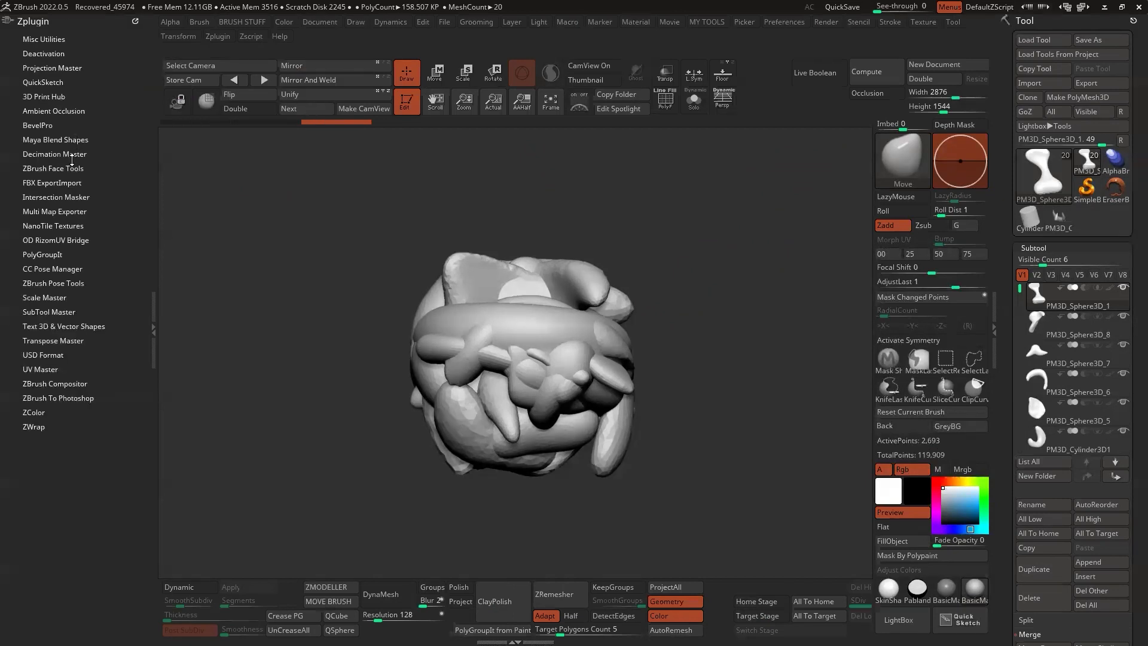
{"action": "left_click", "coordinate": [54, 155]}
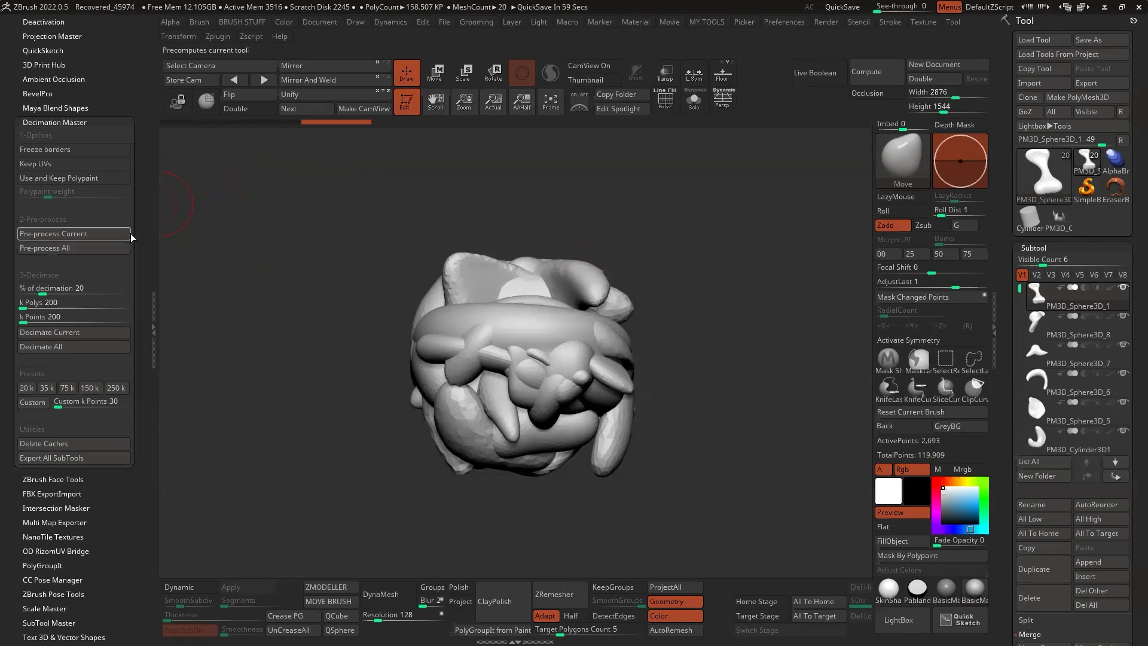
{"action": "mouse_move", "coordinate": [69, 248]}
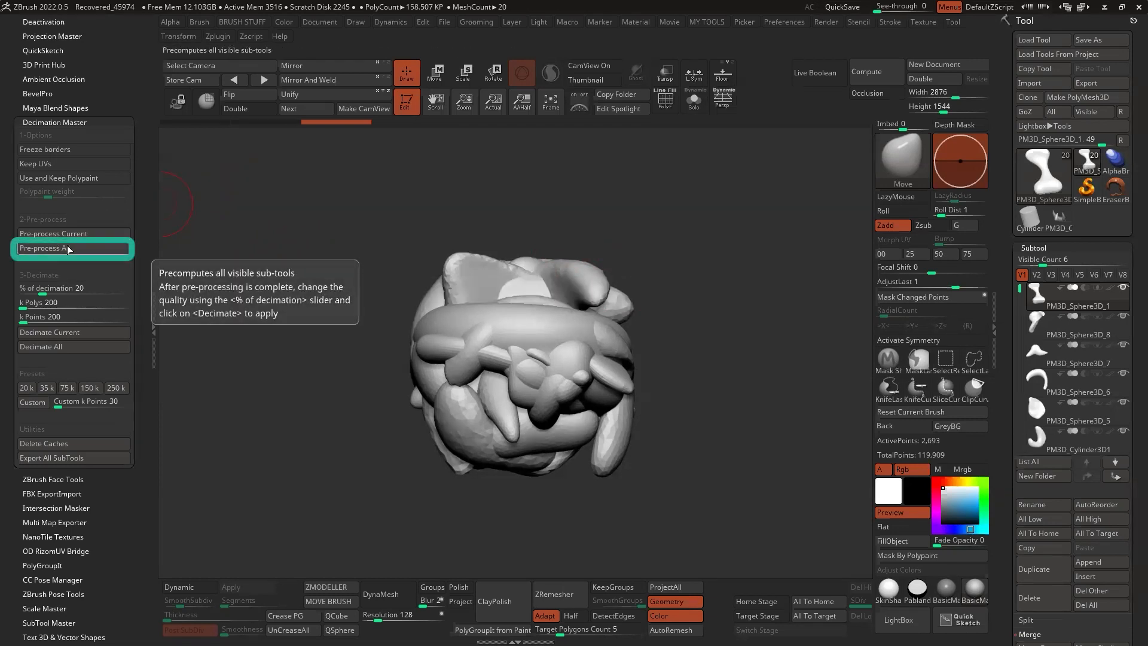
- Run Pre-process All in Decimation Master on every visible piece
{"action": "left_click", "coordinate": [45, 247]}
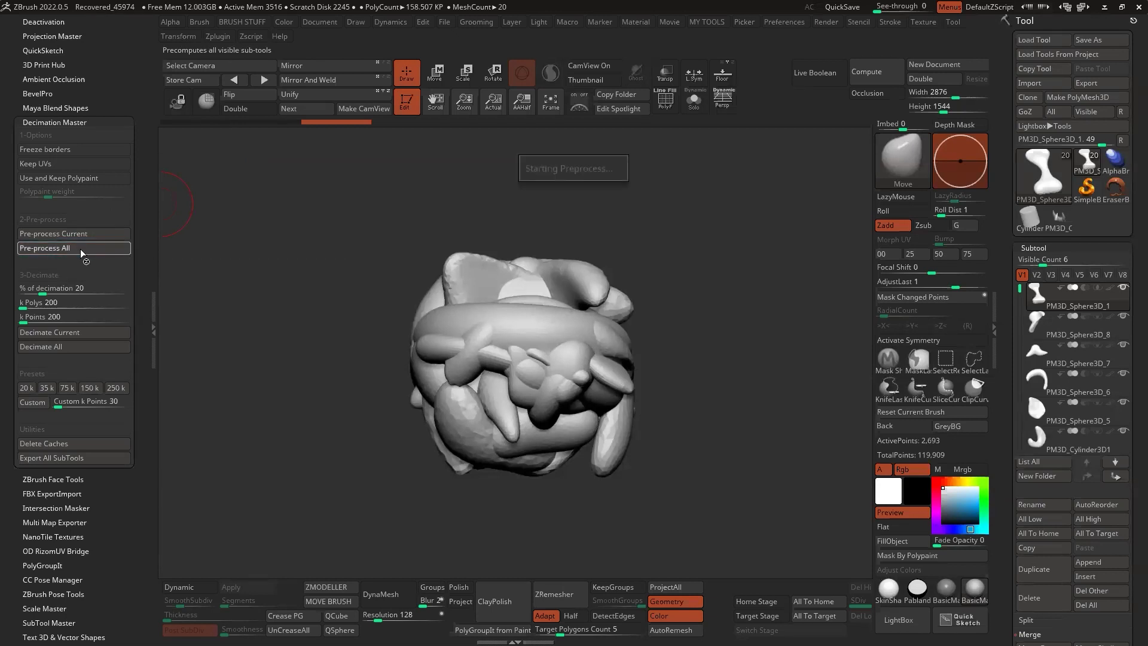
{"action": "left_click", "coordinate": [44, 247]}
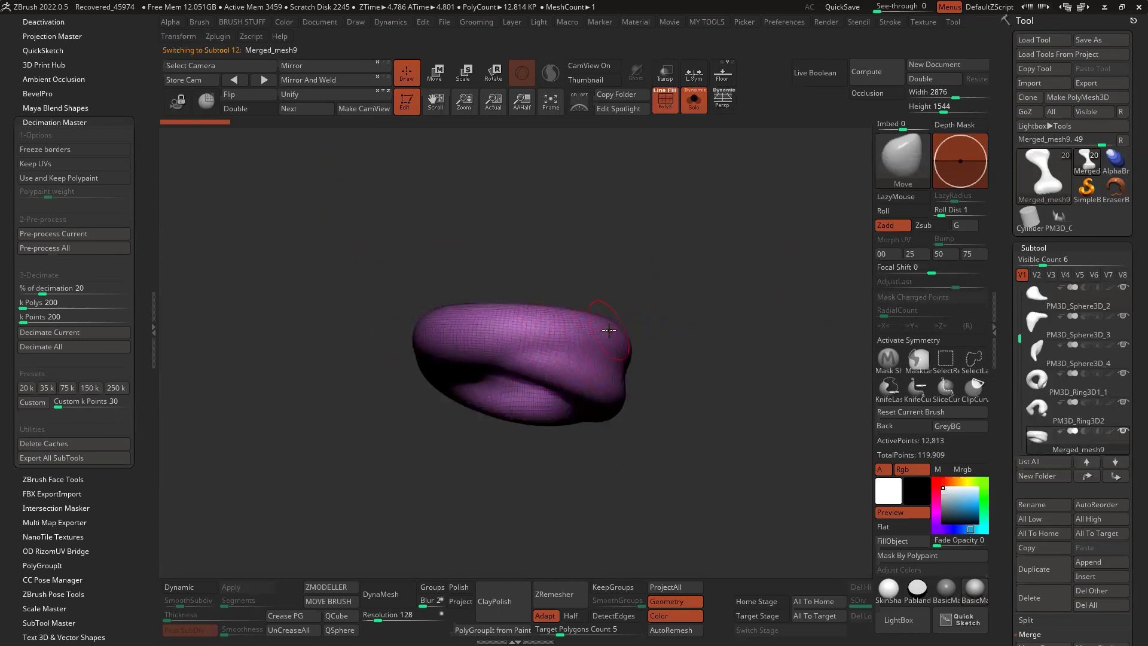
{"action": "mouse_move", "coordinate": [607, 337]}
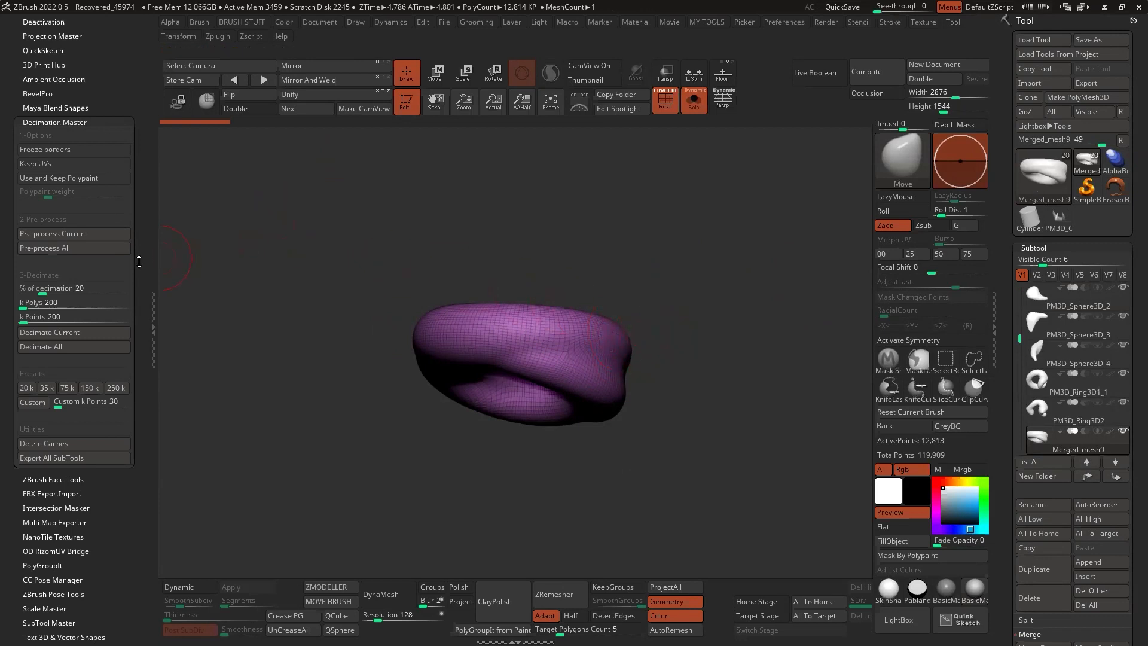
{"action": "mouse_move", "coordinate": [73, 289]}
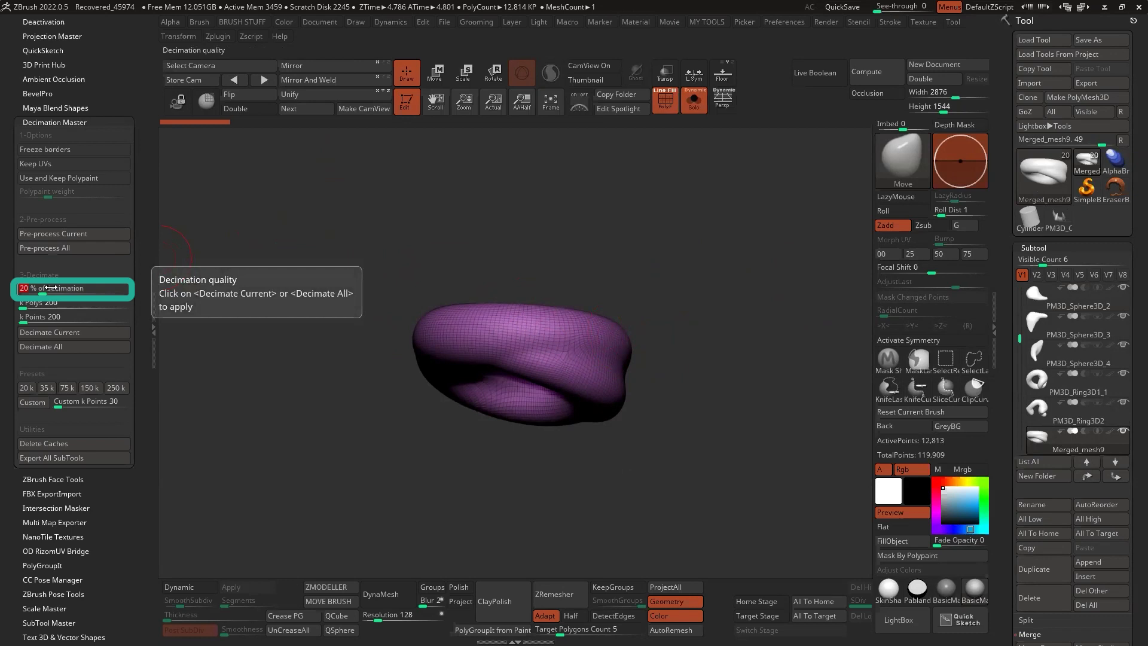
{"action": "mouse_move", "coordinate": [73, 331]}
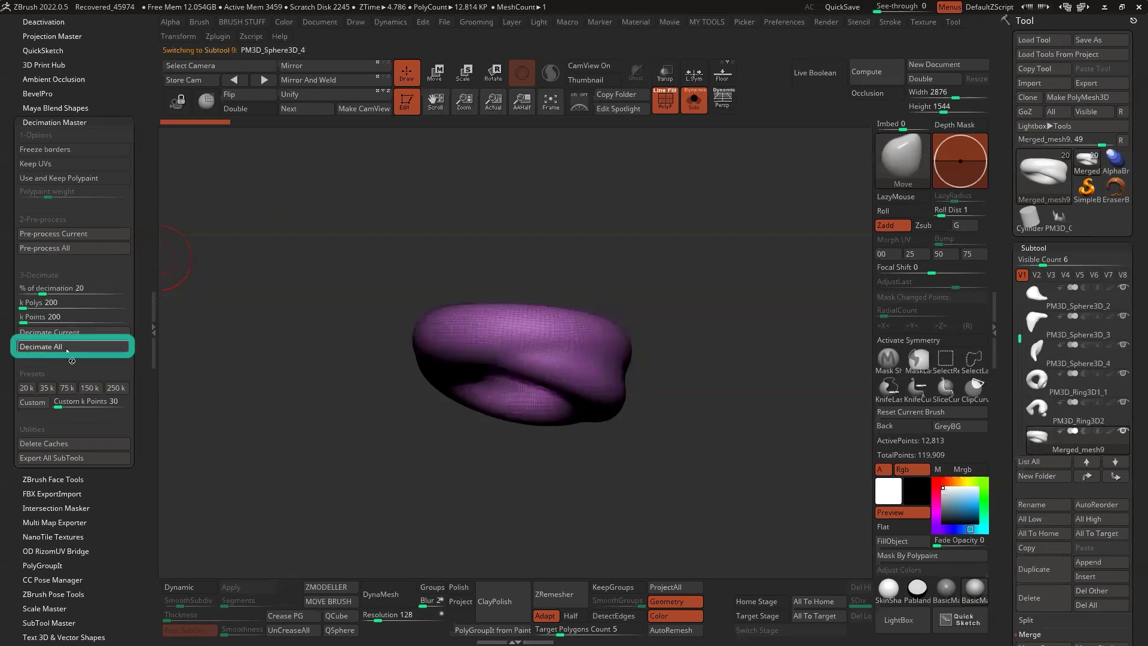
- Run Decimate All at 20 percent to reduce every piece to a low-poly mesh
{"action": "left_click", "coordinate": [72, 347]}
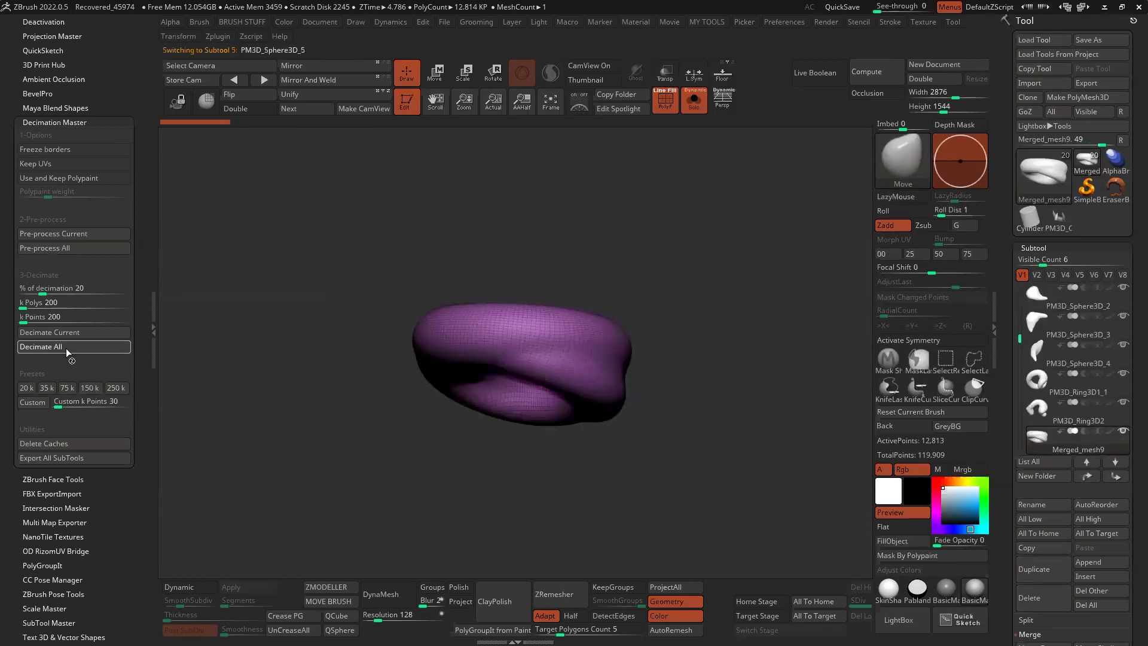
{"action": "left_click", "coordinate": [41, 346]}
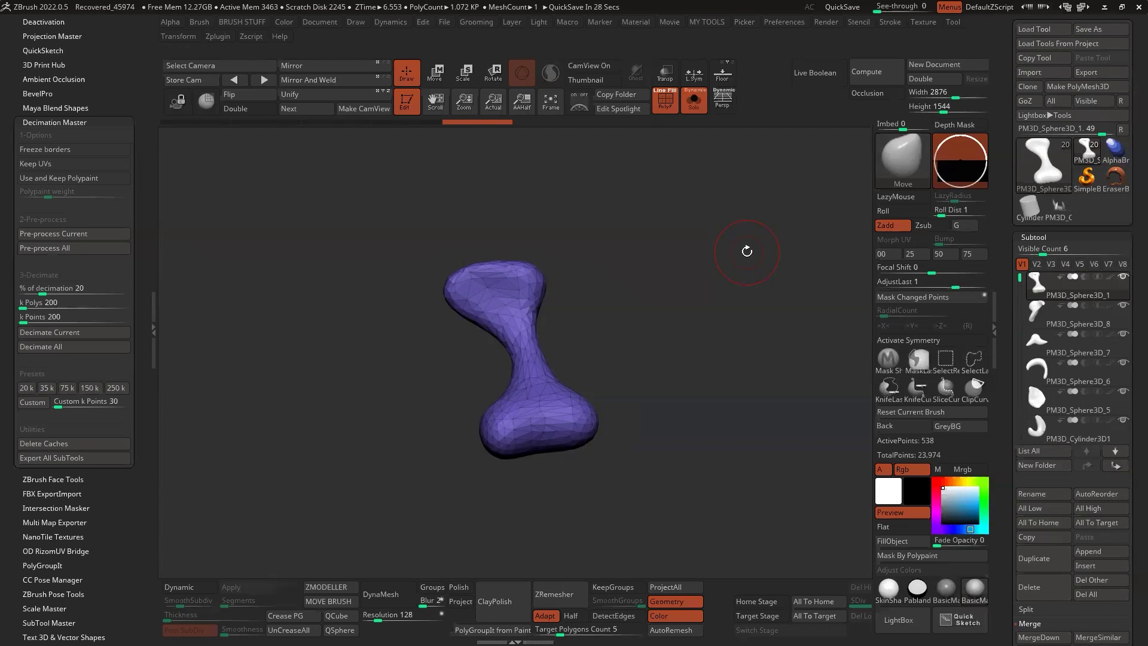
{"action": "mouse_move", "coordinate": [667, 257]}
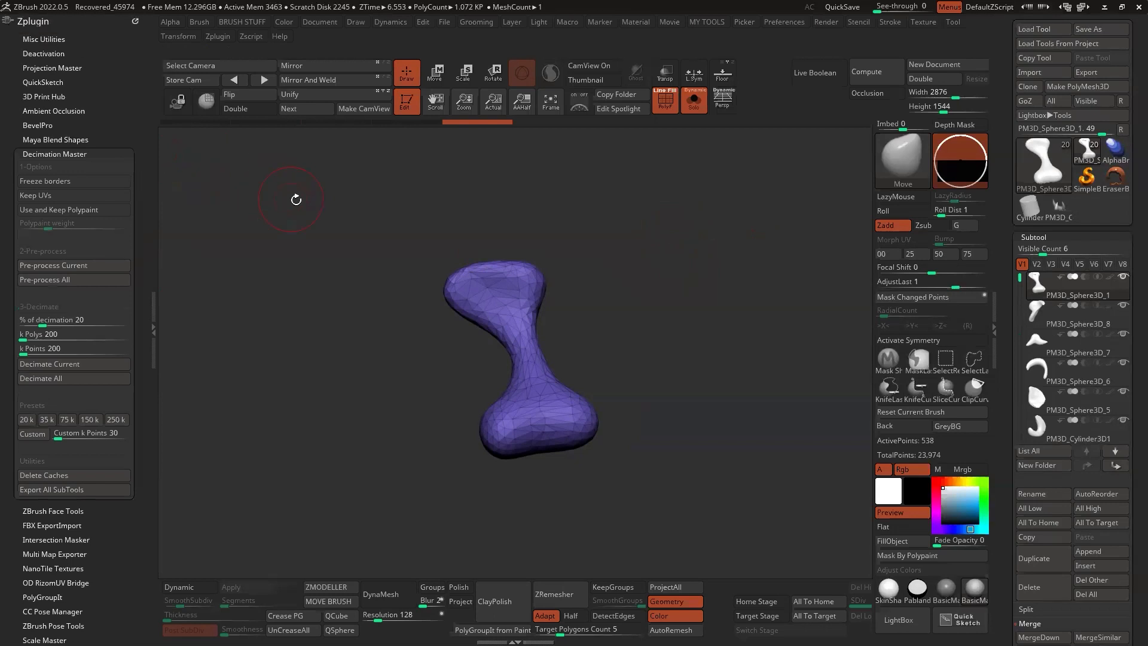
{"action": "mouse_move", "coordinate": [382, 229]}
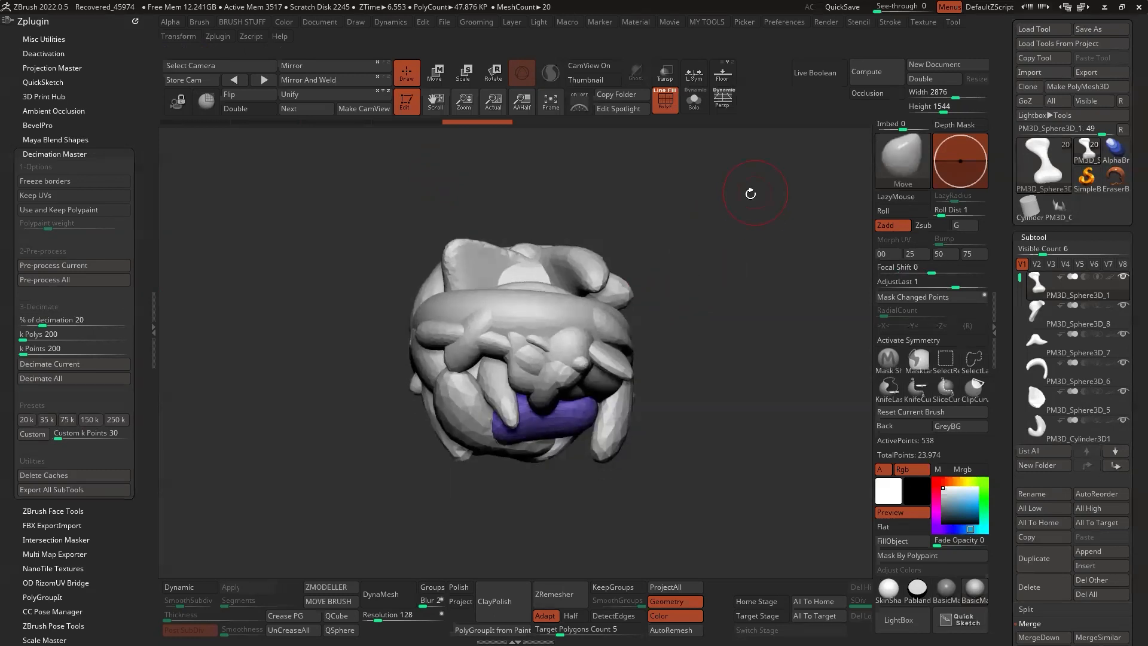
{"action": "mouse_move", "coordinate": [827, 209]}
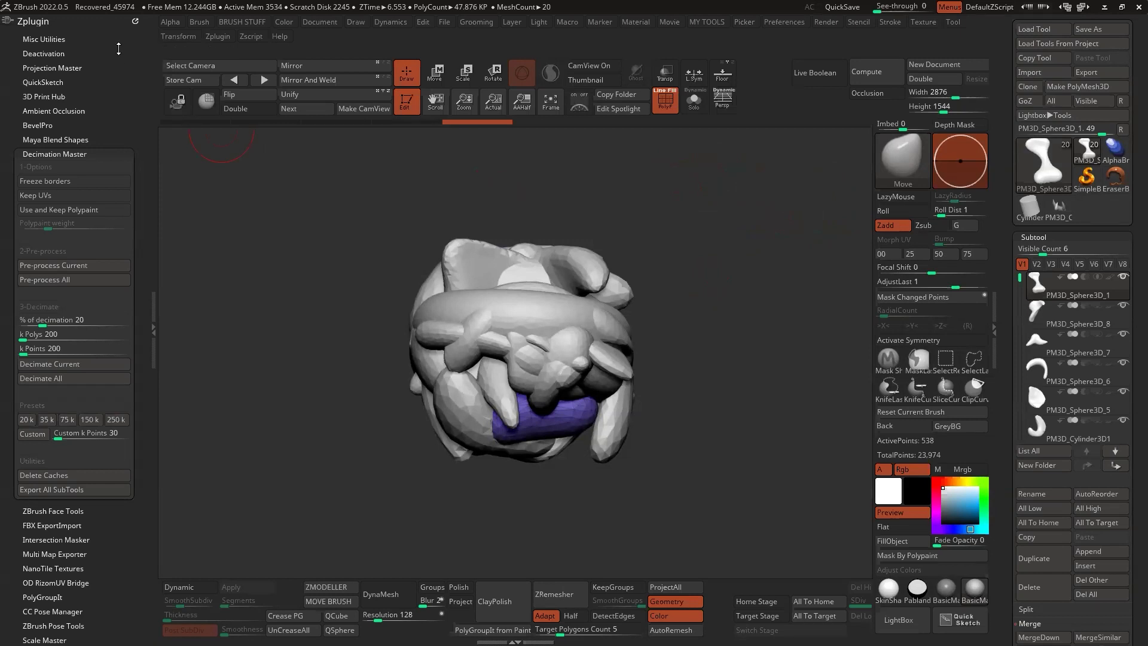
- Expand the Brush > Create options with all twenty decimated pieces shown together
{"action": "left_click", "coordinate": [199, 21]}
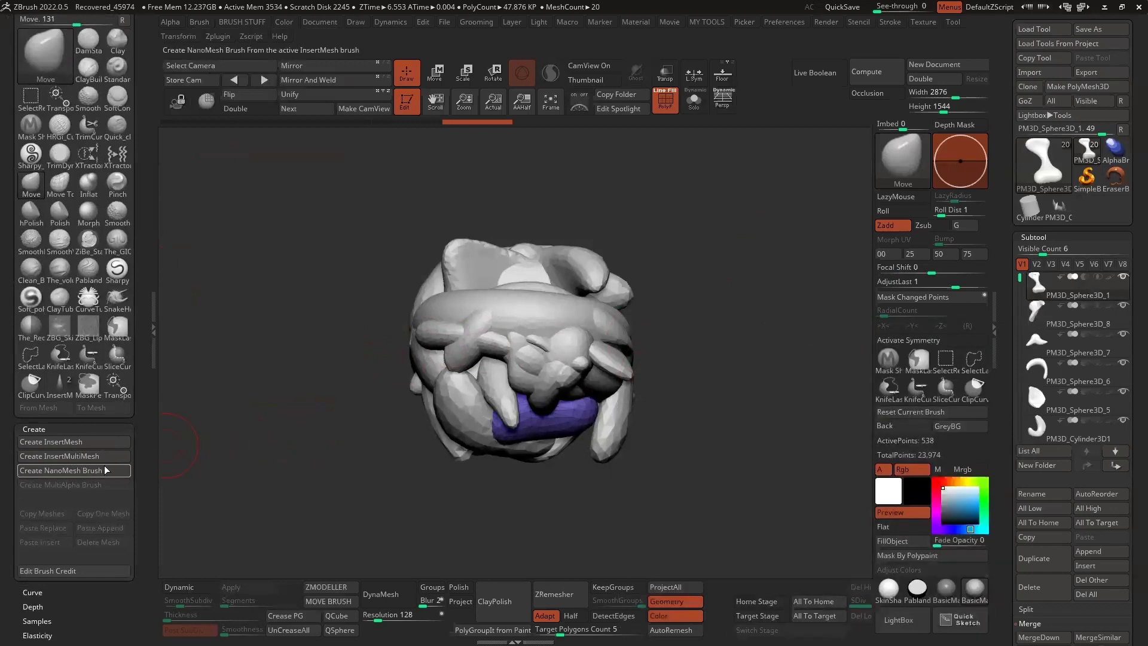
{"action": "mouse_move", "coordinate": [73, 456]}
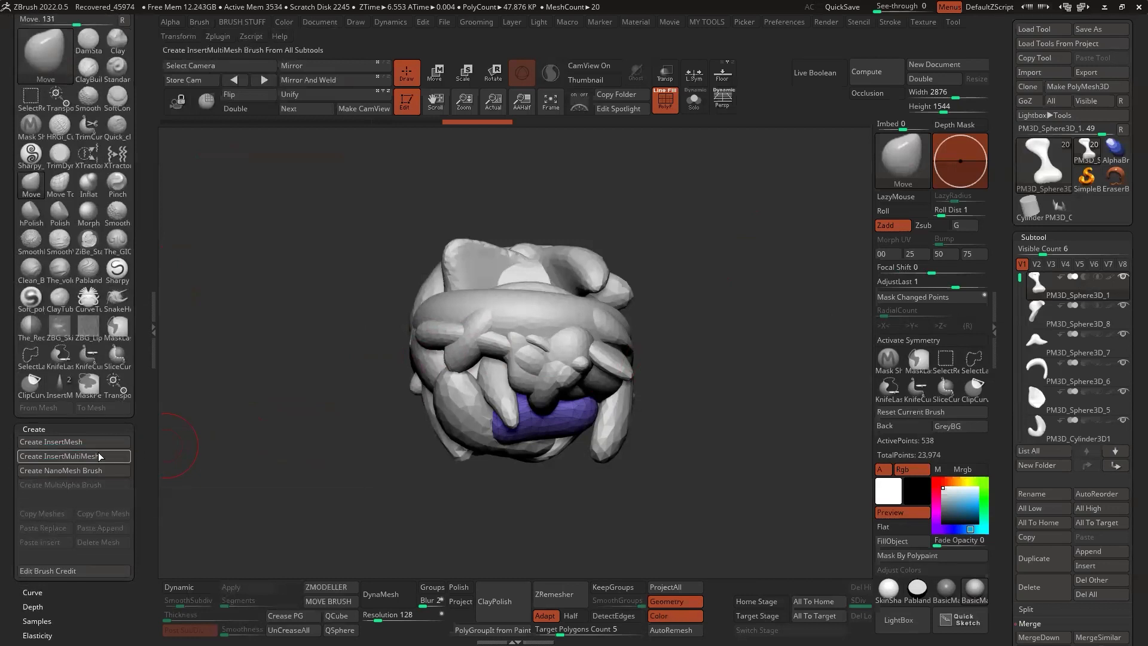
{"action": "mouse_move", "coordinate": [73, 456]}
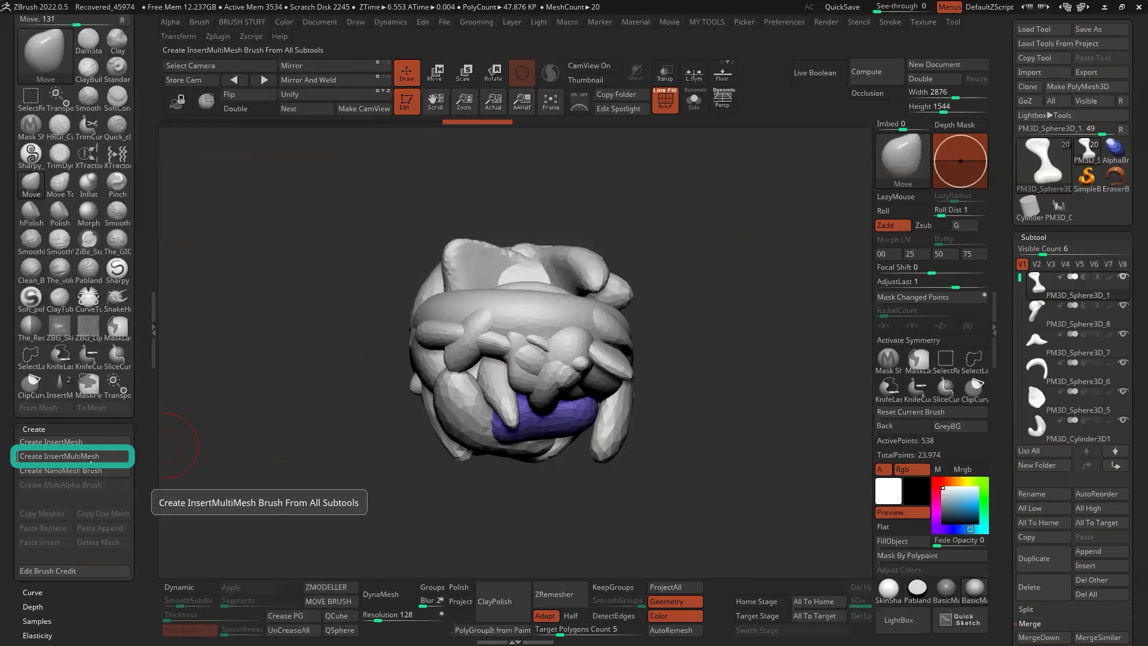
- Create an InsertMultiMesh brush from all twenty decimated subtools
{"action": "left_click", "coordinate": [72, 456]}
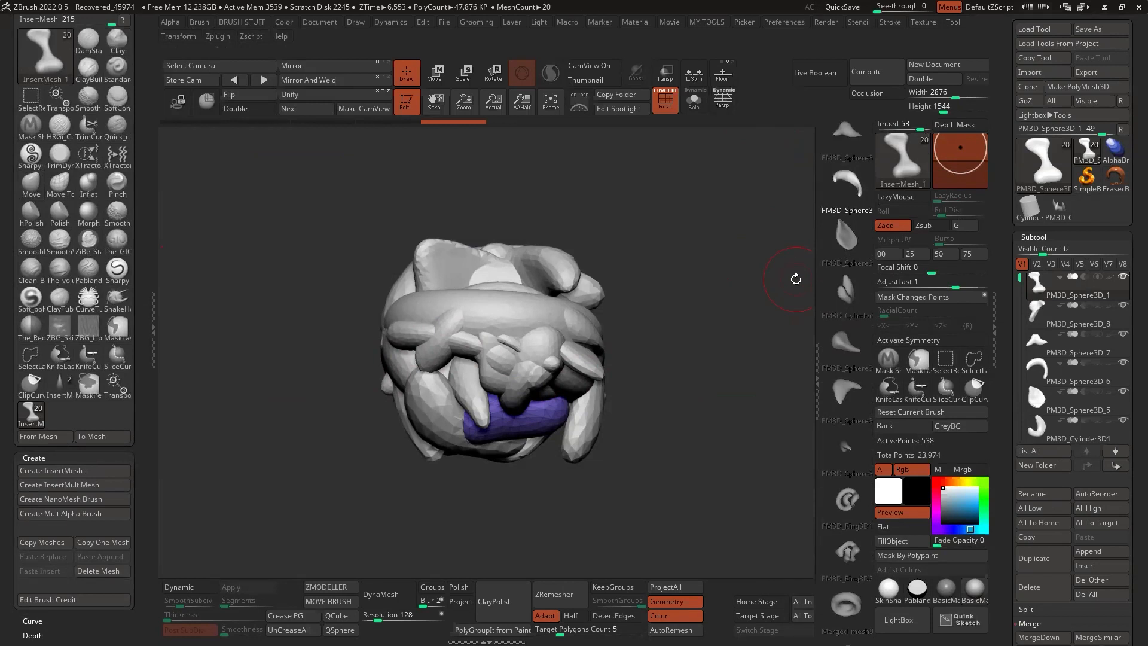
- Load an interface layout from Preferences that closes the left brush tray for a wider canvas
{"action": "left_click", "coordinate": [782, 21]}
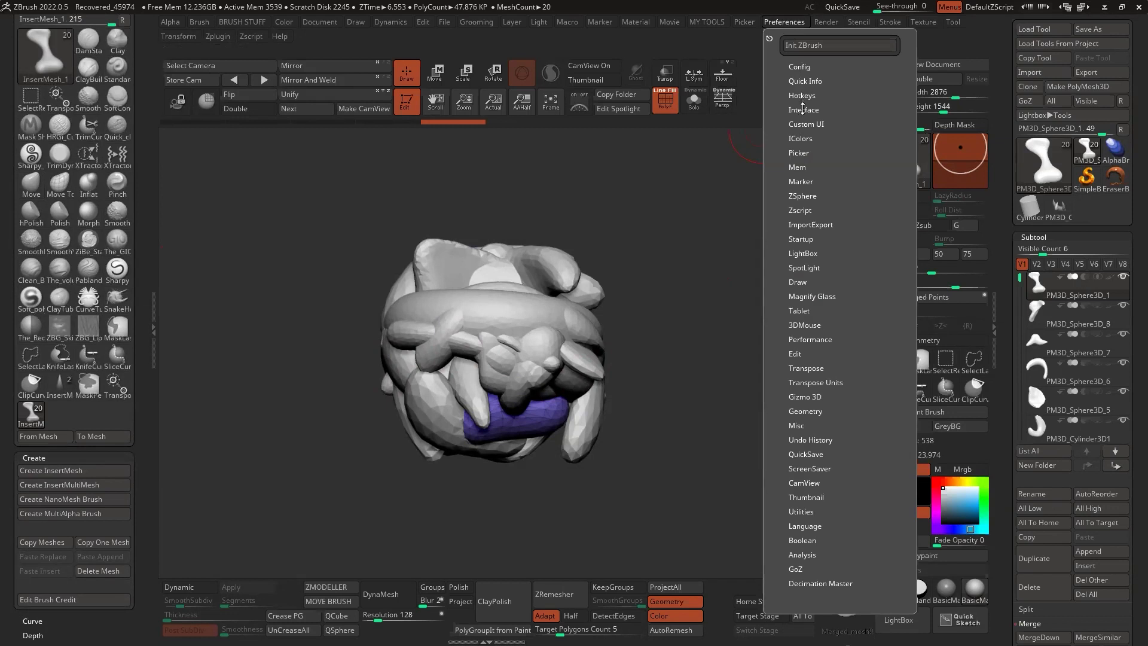
{"action": "left_click", "coordinate": [803, 109]}
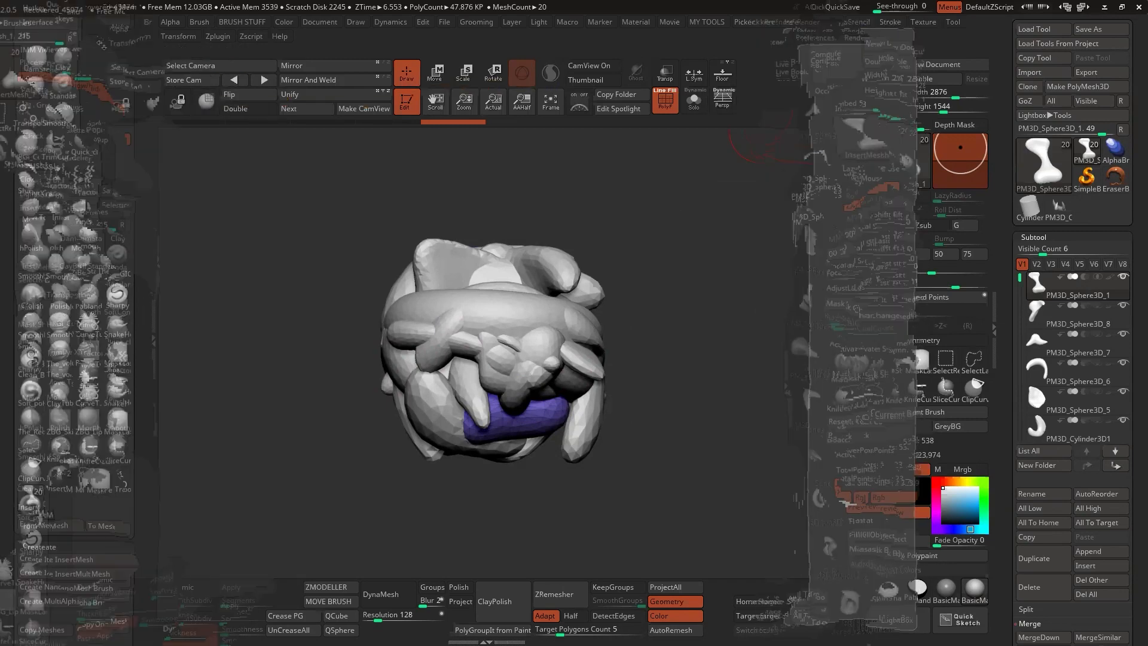
{"action": "left_click", "coordinate": [783, 22]}
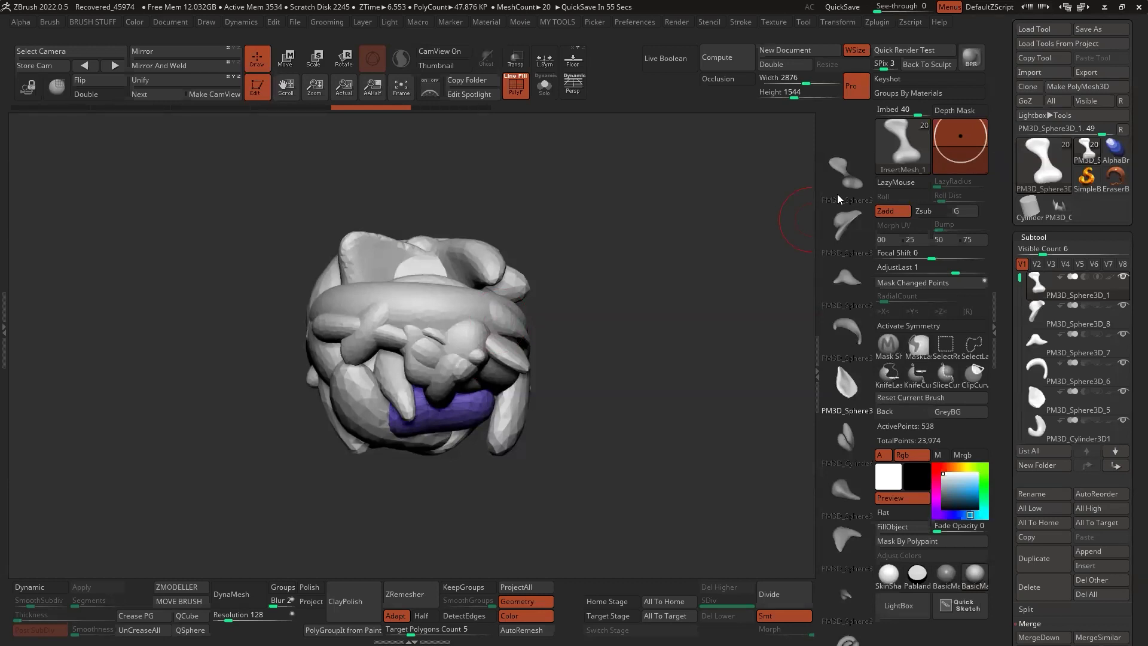
{"action": "mouse_move", "coordinate": [856, 184]}
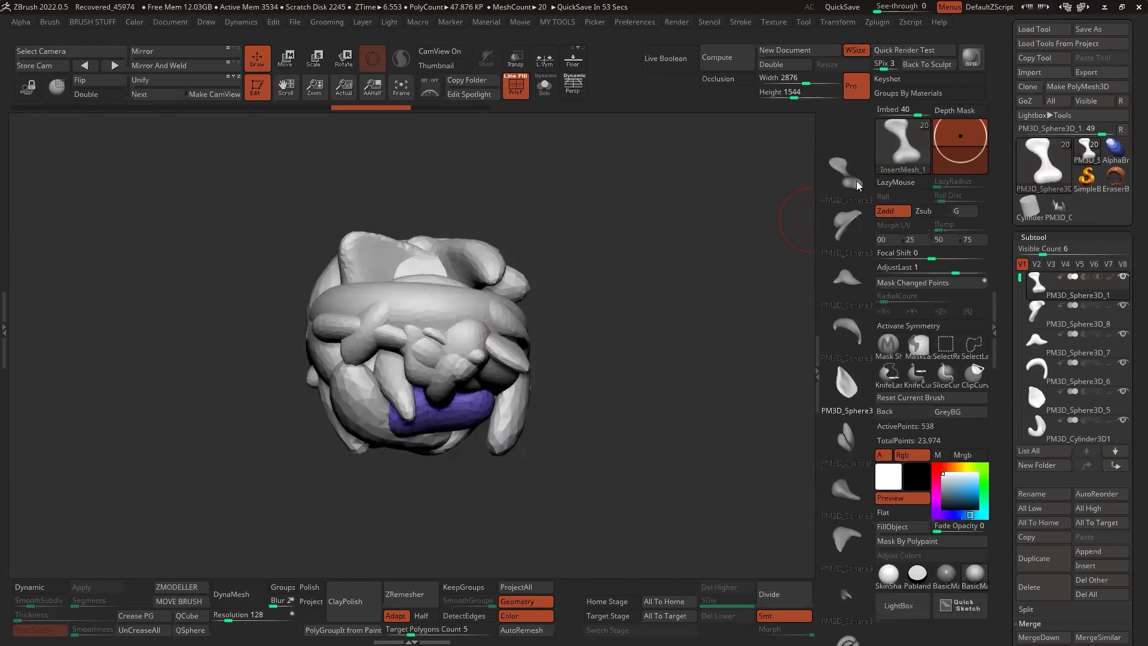
- Make Sphere3D the current tool in place of the pieces model
{"action": "left_click", "coordinate": [1043, 159]}
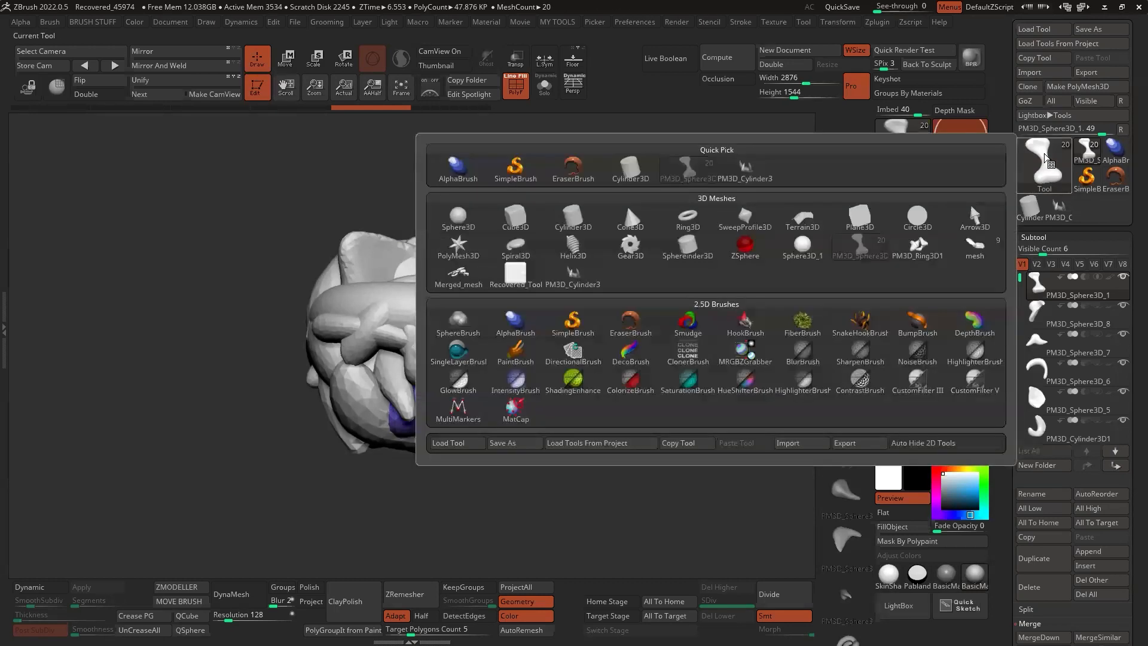
{"action": "left_click", "coordinate": [458, 217]}
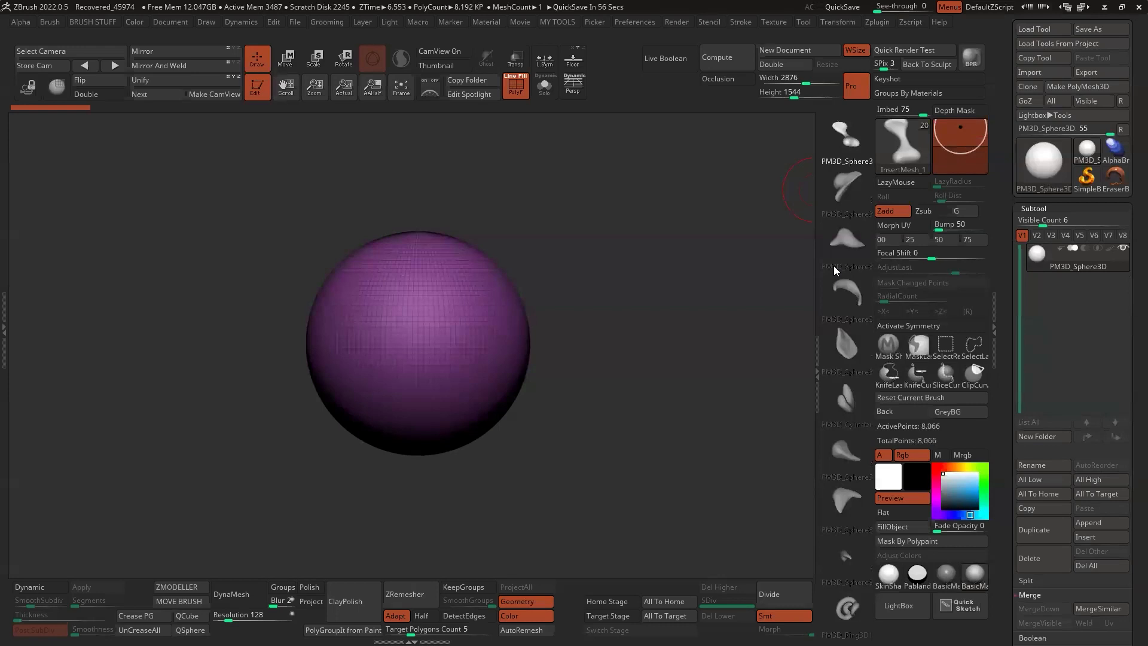
{"action": "mouse_move", "coordinate": [849, 268]}
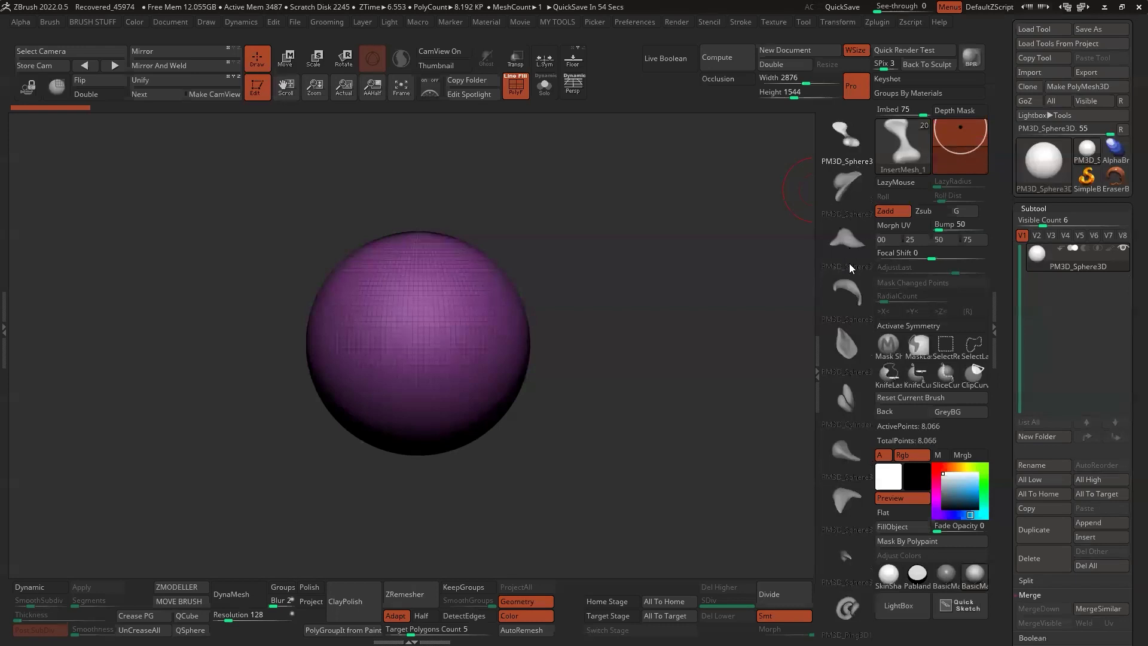
{"action": "mouse_move", "coordinate": [826, 170]}
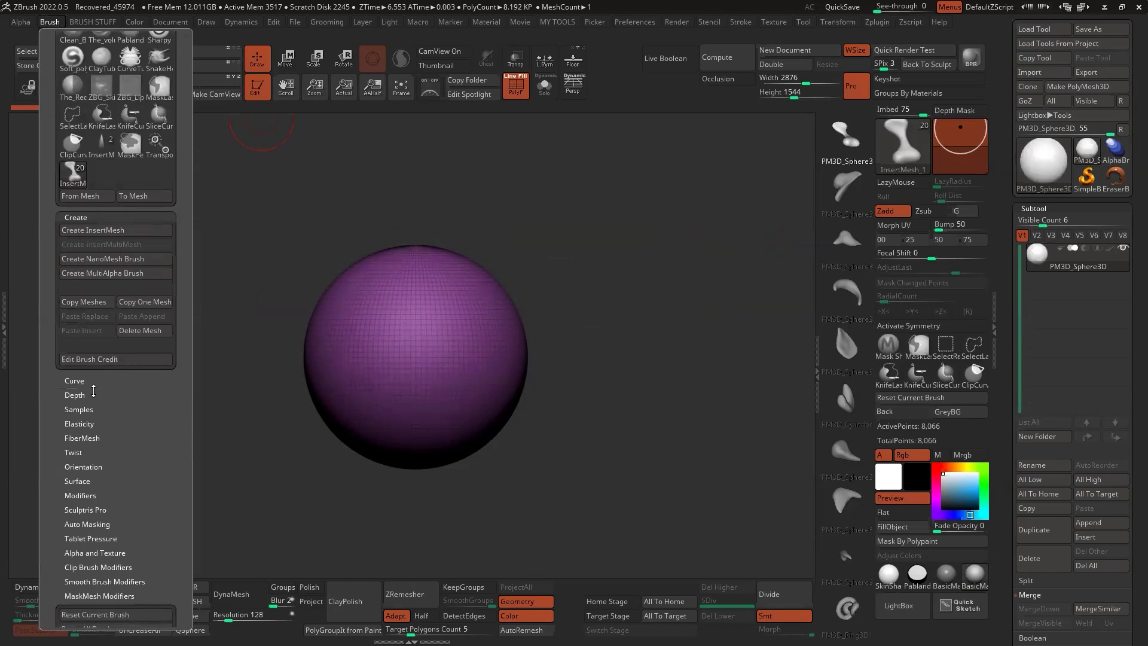
- Expand the brush Depth settings to lower the Imbed insertion depth
{"action": "left_click", "coordinate": [74, 394]}
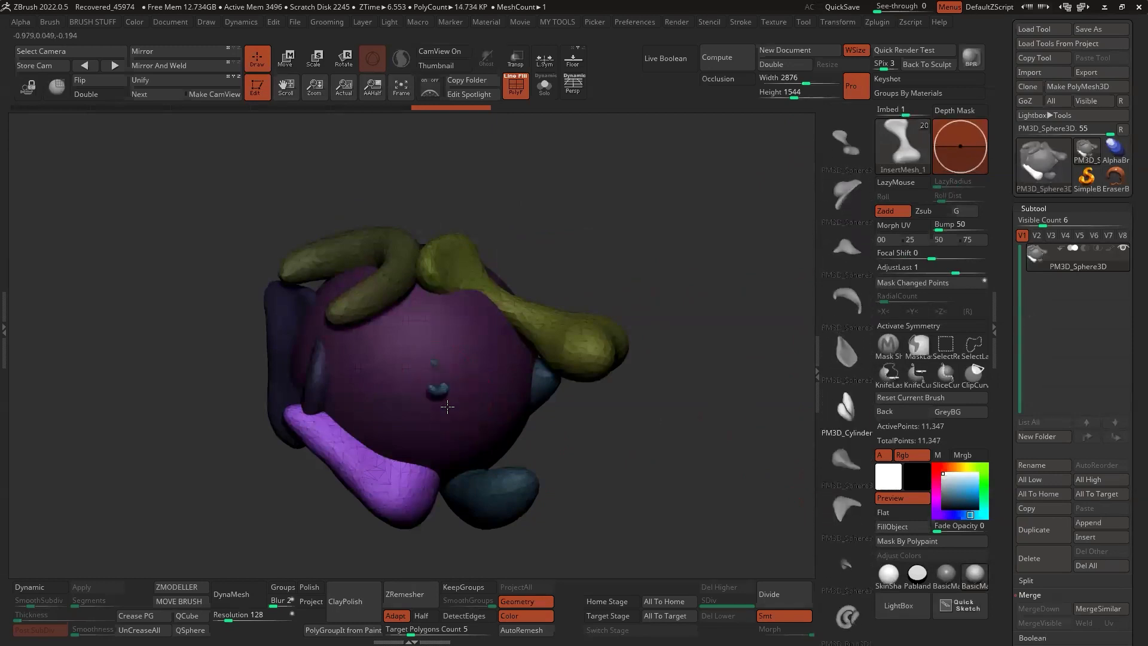
- Insert more pieces onto the sphere and capture the cluster as the brush icon
{"action": "left_click_drag", "start_coordinate": [446, 406], "coordinate": [402, 381]}
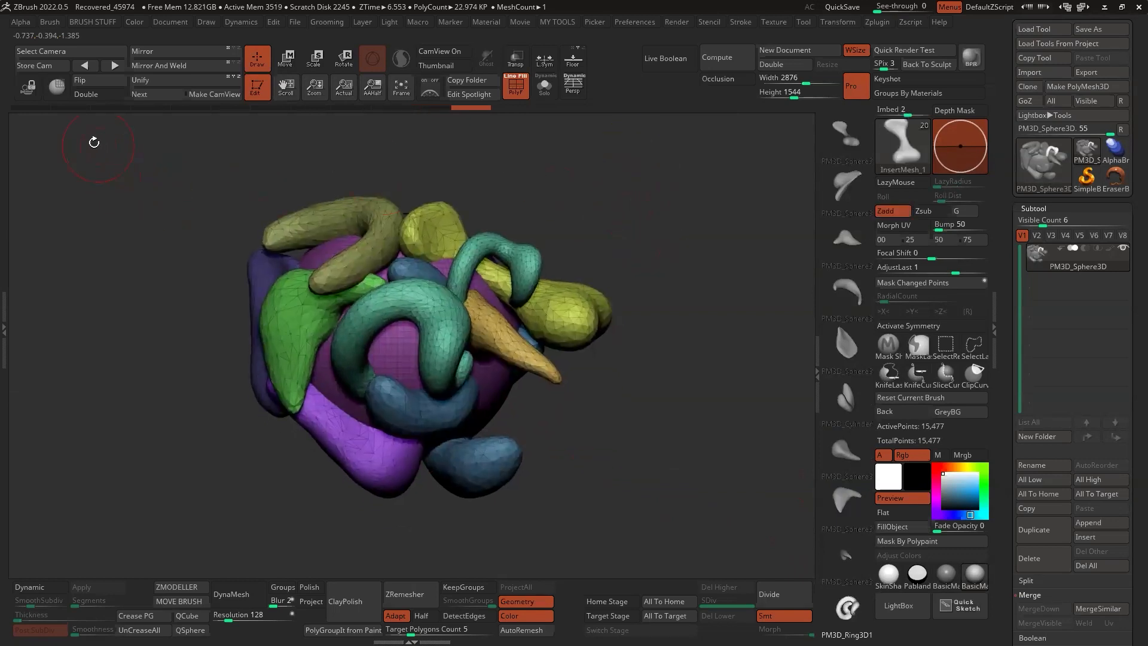
{"action": "left_click", "coordinate": [49, 21]}
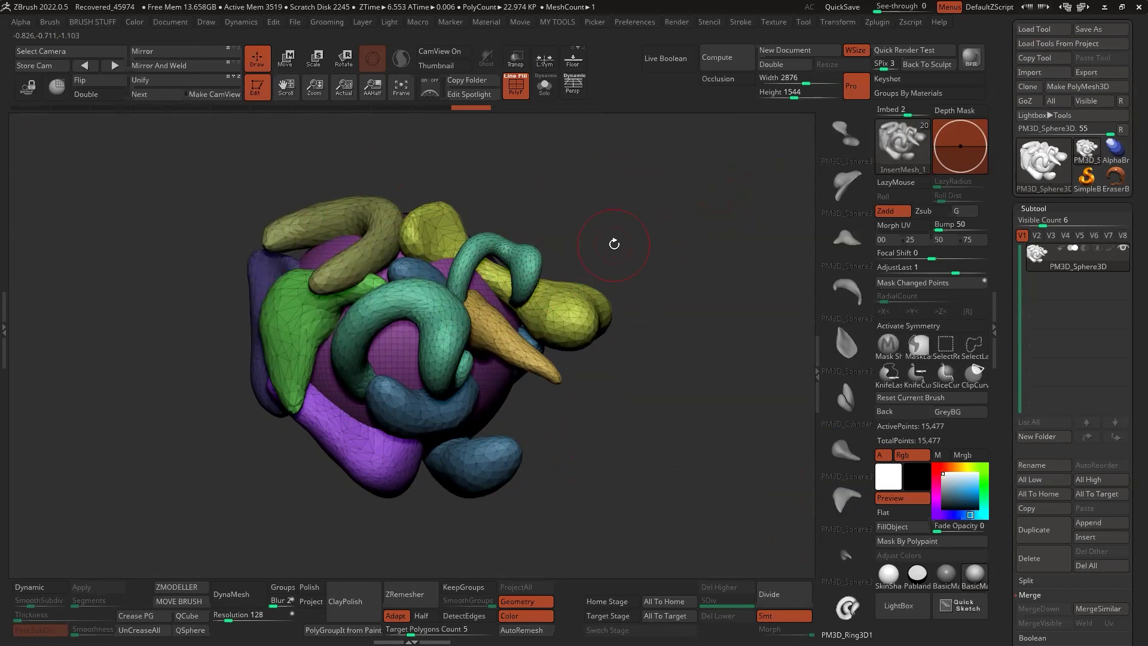
{"action": "mouse_move", "coordinate": [366, 131]}
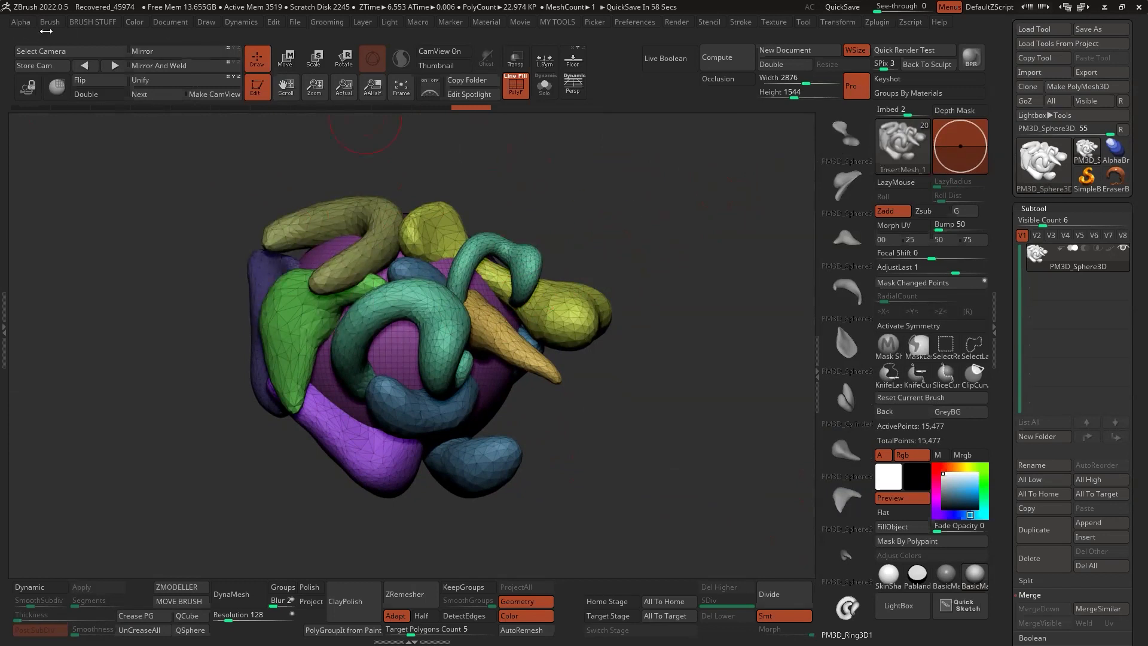
{"action": "left_click", "coordinate": [49, 22]}
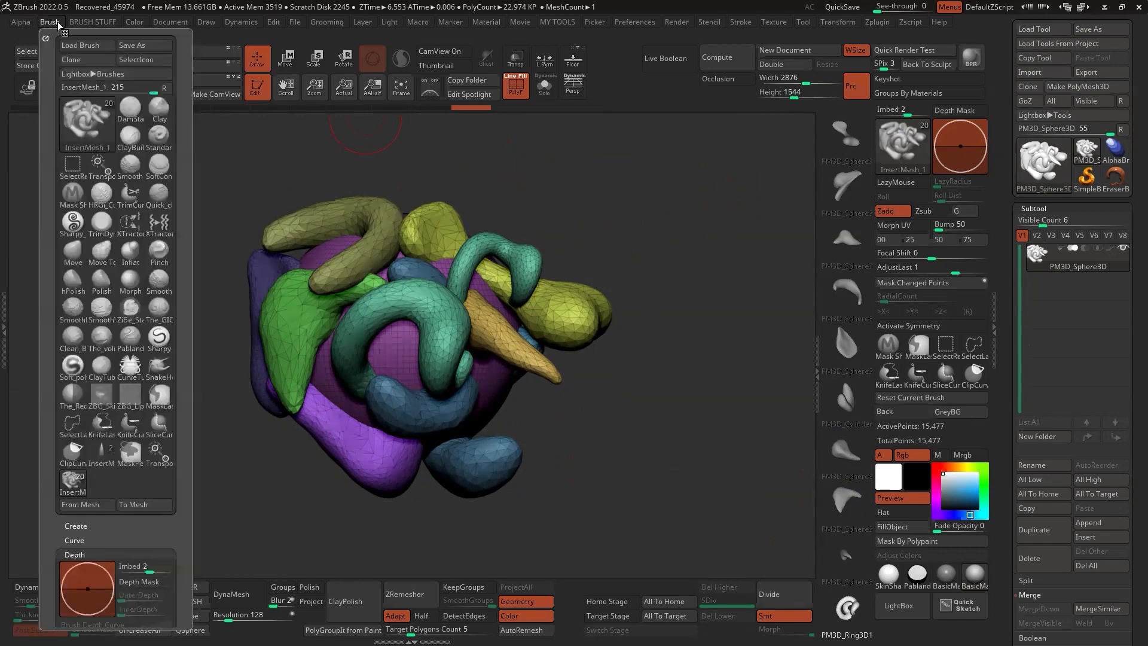